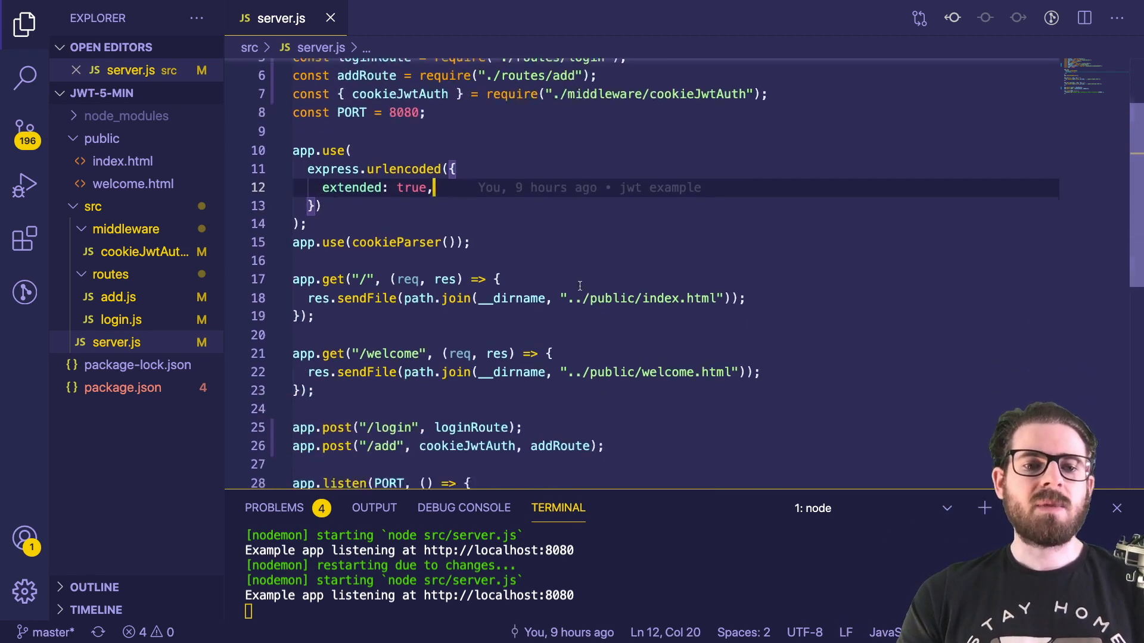
Step: Review server.js routes, then open index.html and welcome.html from the Explorer and return to the browser
scroll(down, 3)
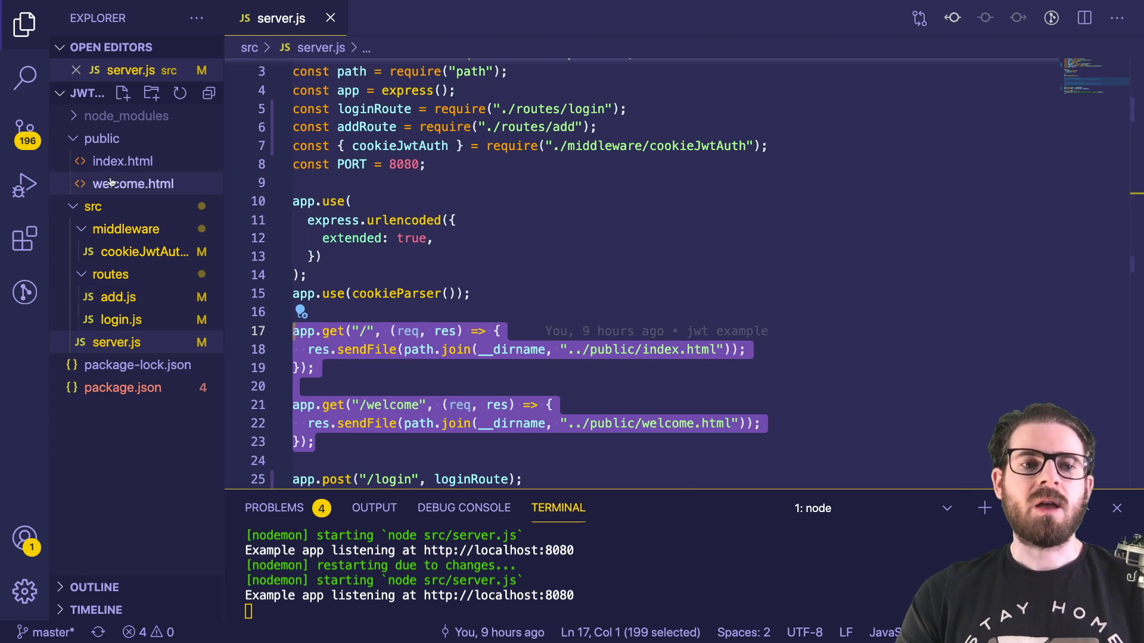
click(122, 161)
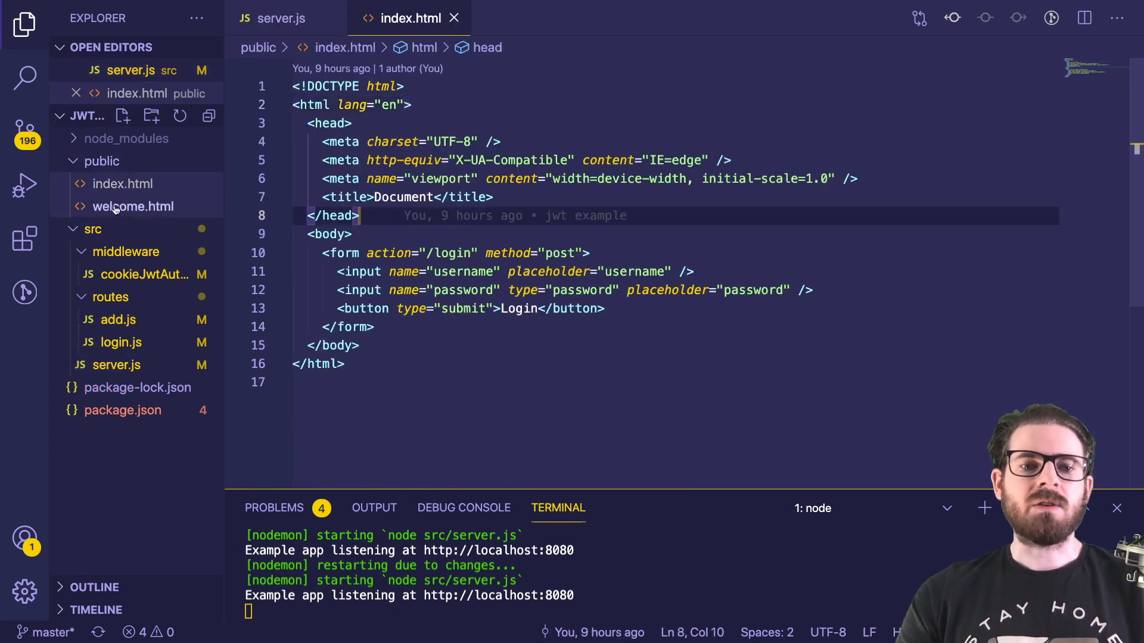
click(132, 206)
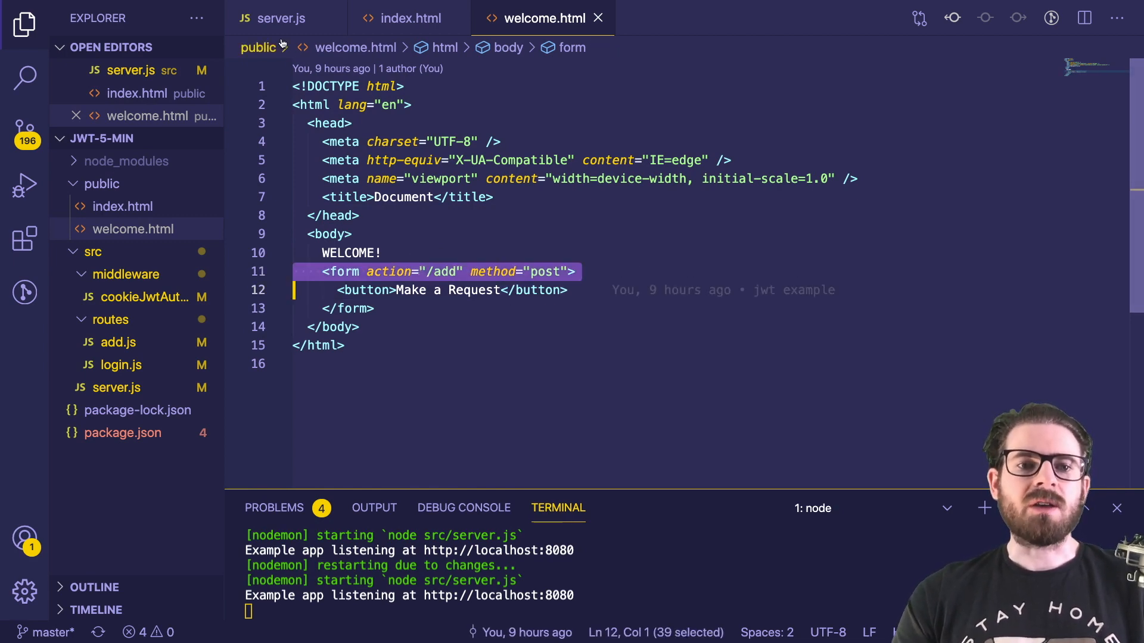
click(277, 20)
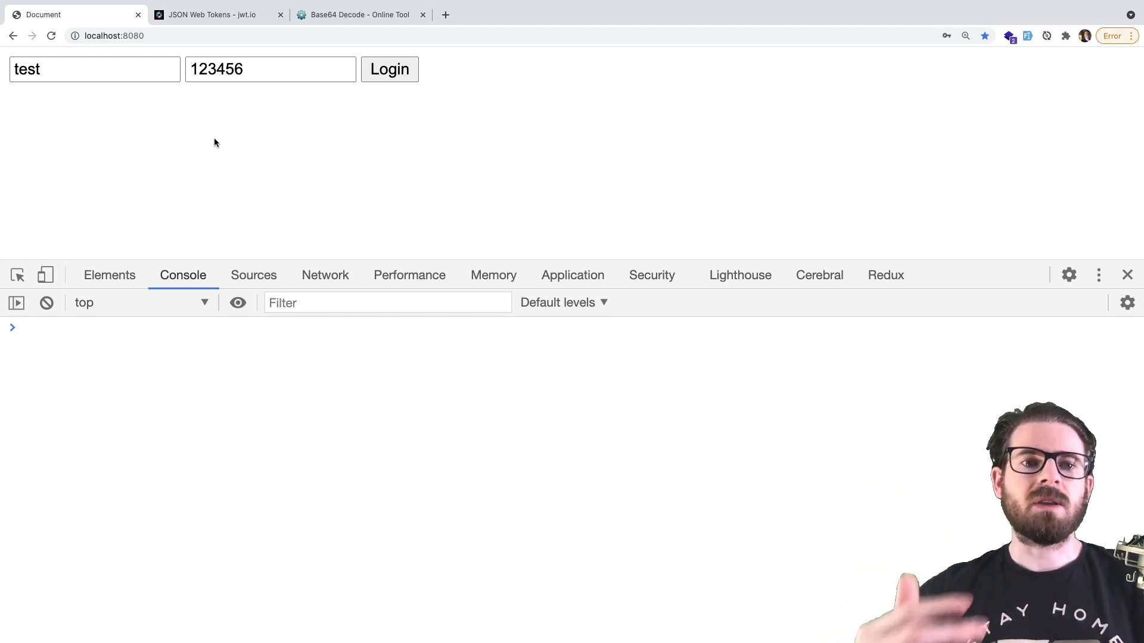
click(324, 276)
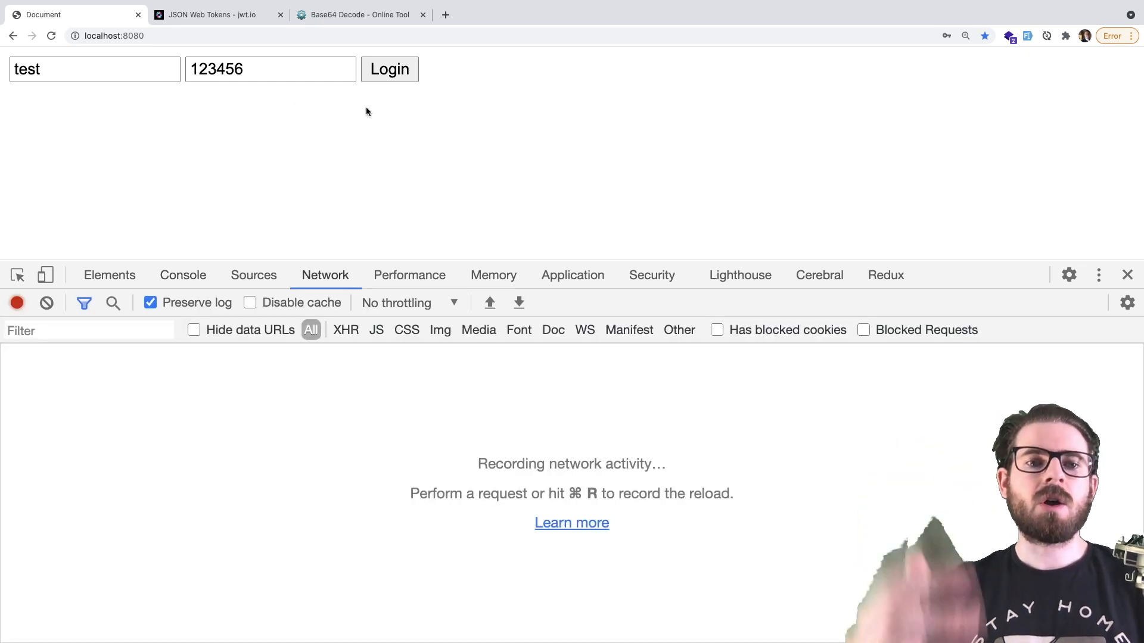
mouse_move(409, 109)
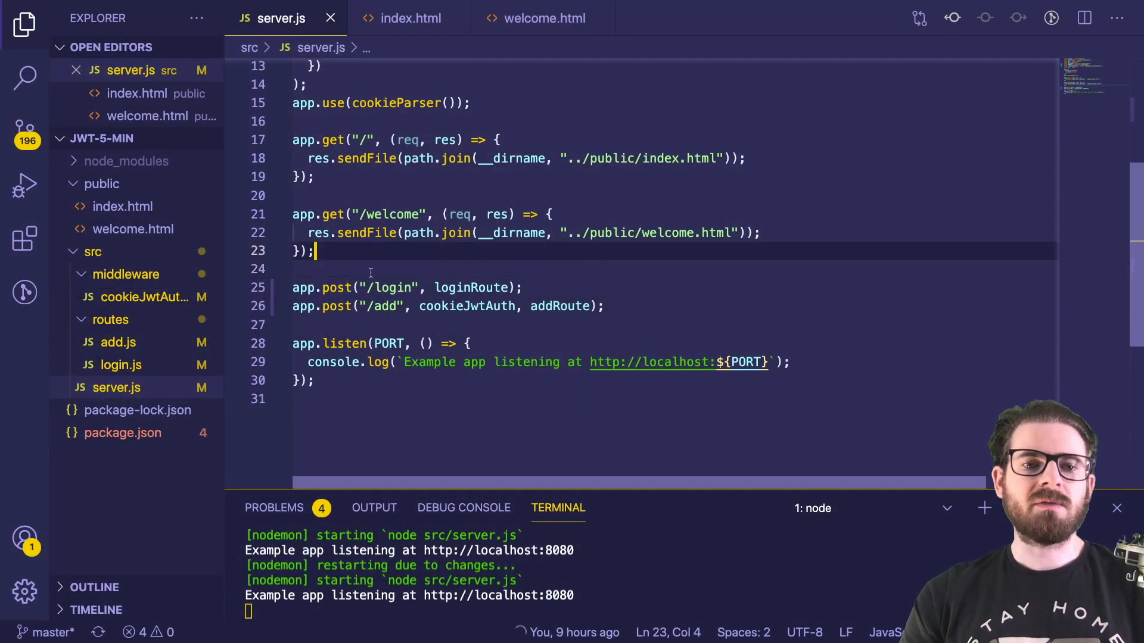
Step: Open login.js from src/routes and read through the route handler
double_click(470, 287)
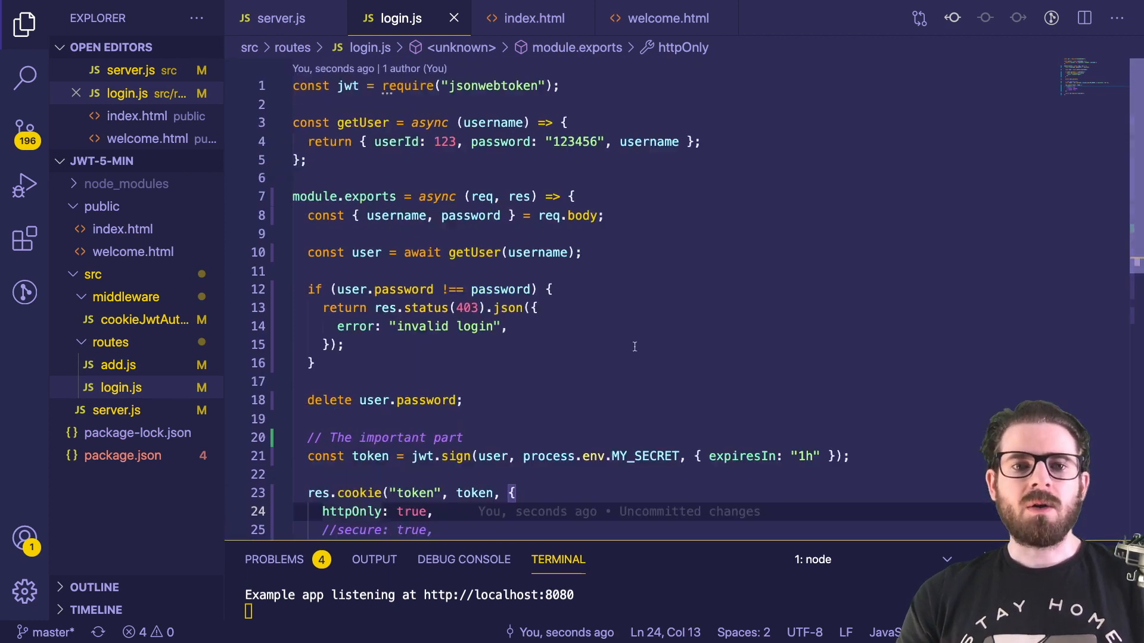
double_click(490, 86)
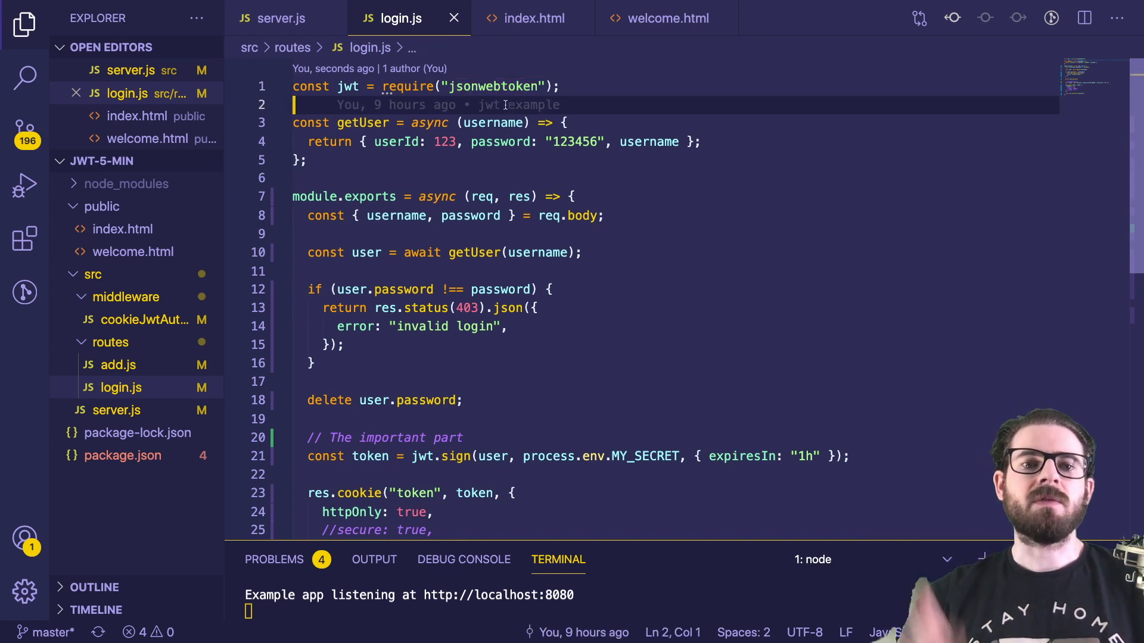
scroll(down, 3)
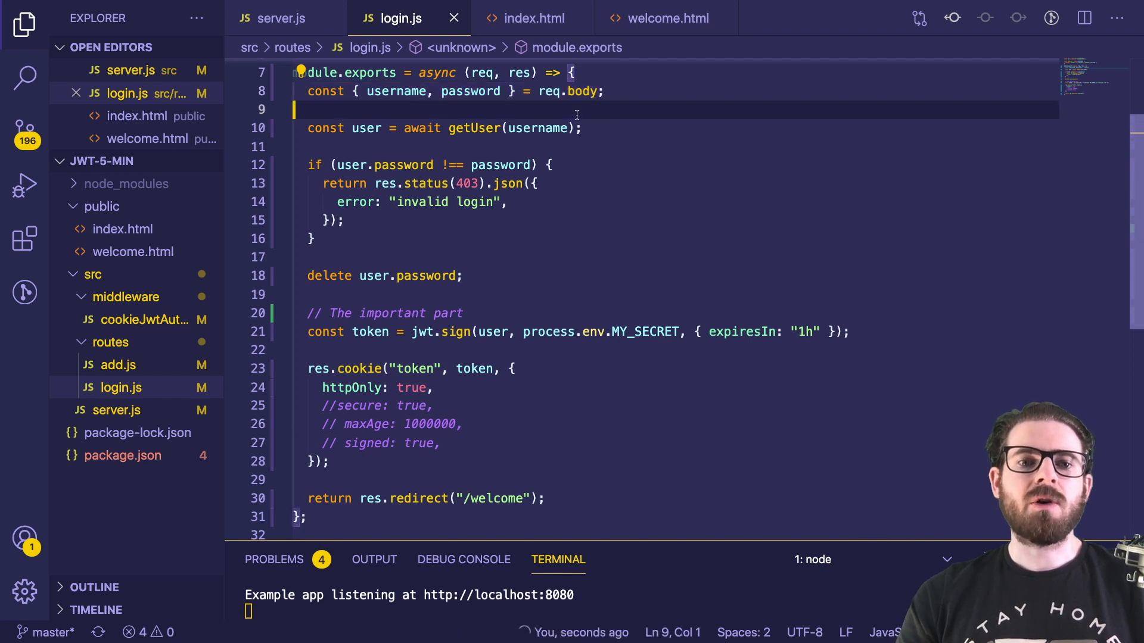
triple_click(444, 129)
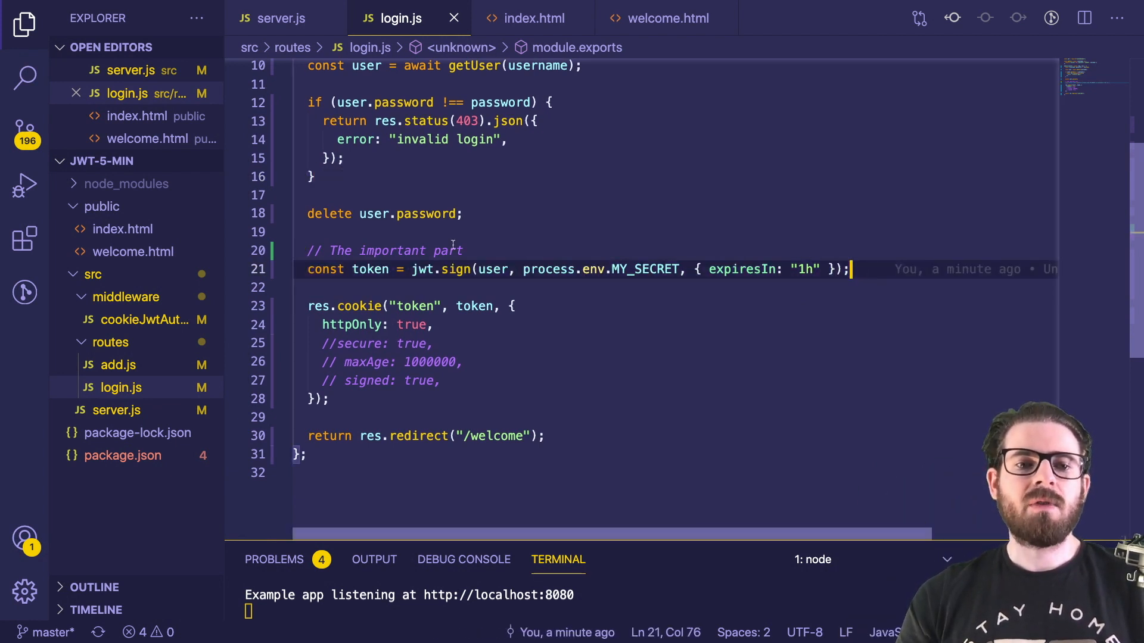
mouse_move(455, 269)
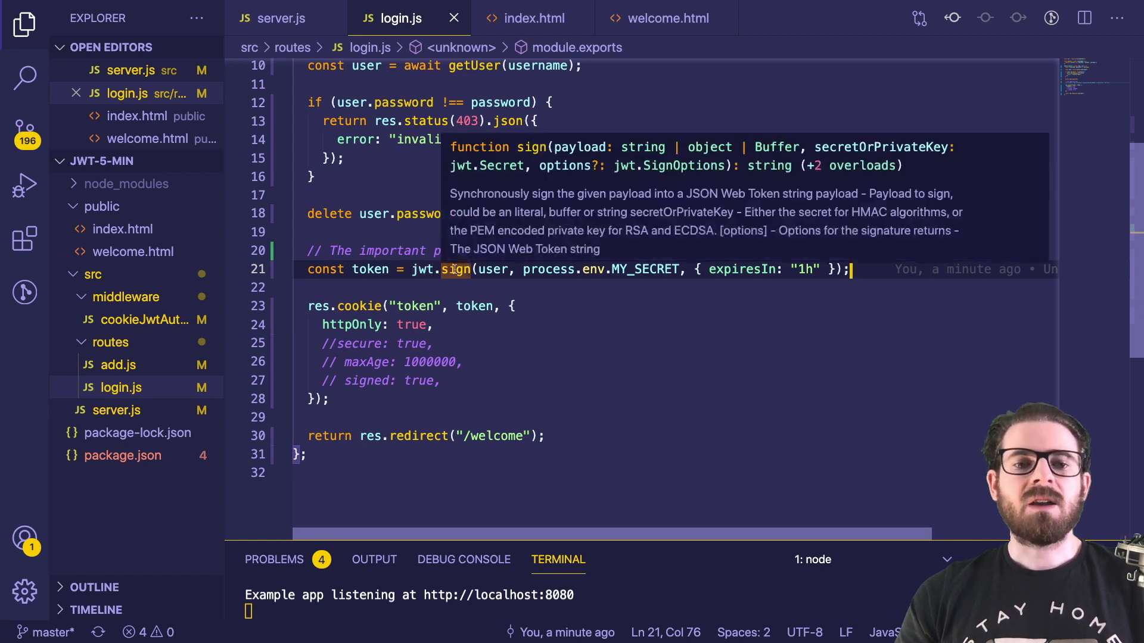
double_click(495, 270)
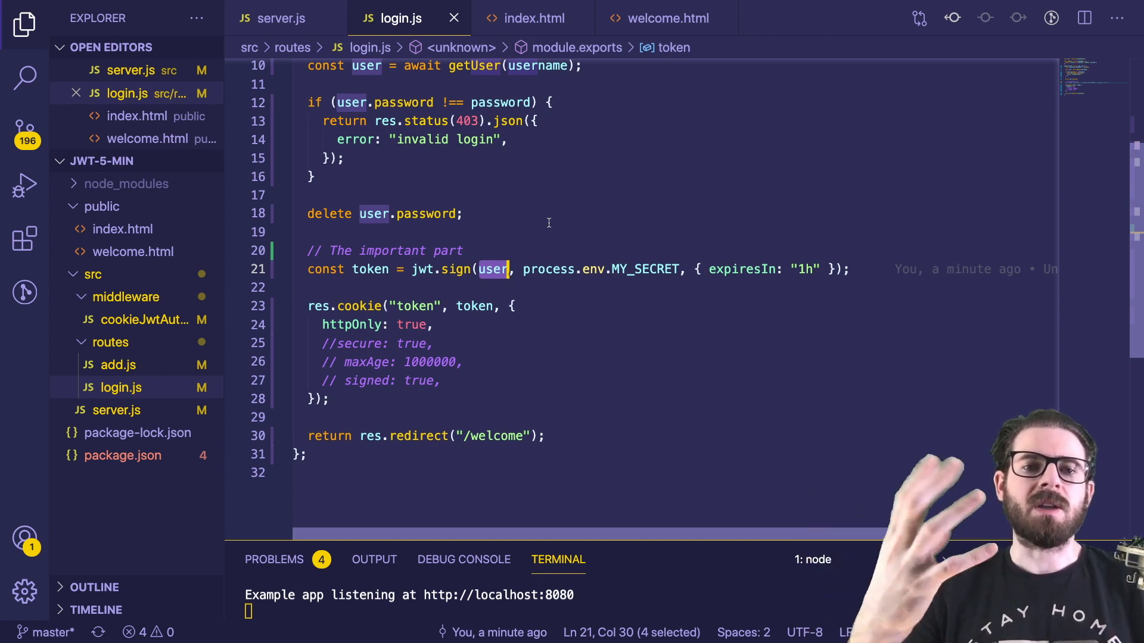
click(461, 215)
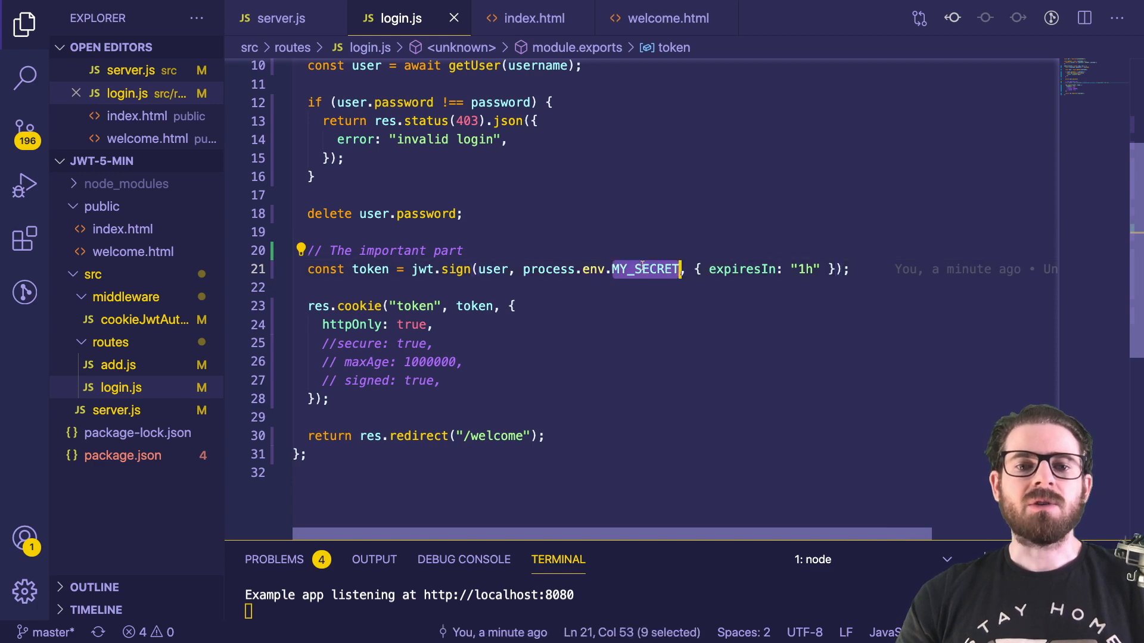
click(464, 250)
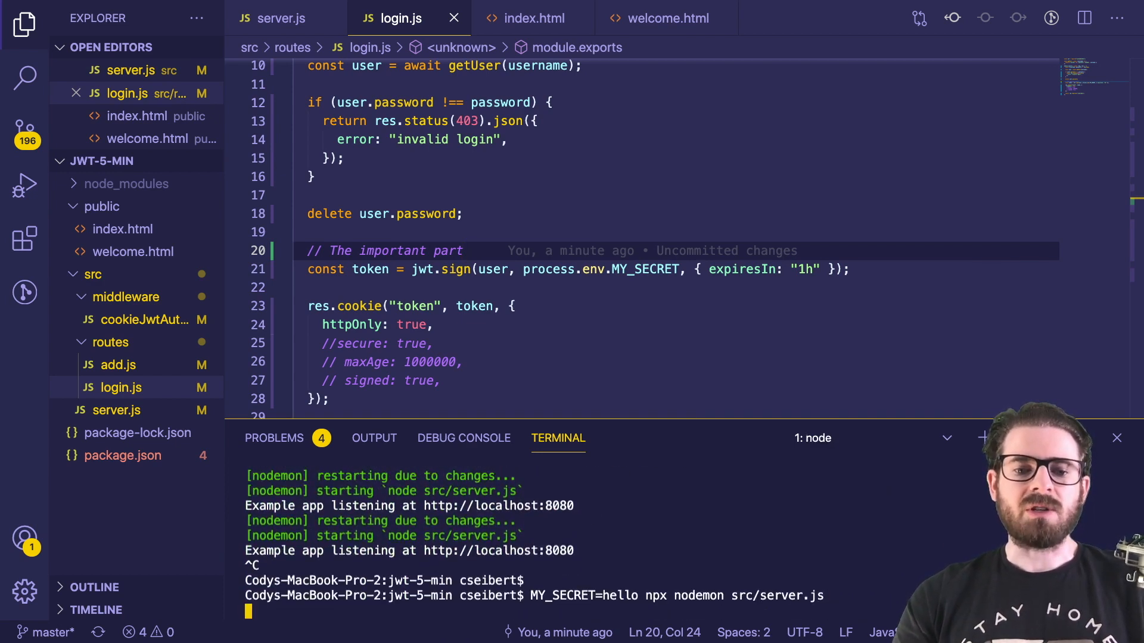
key(Enter)
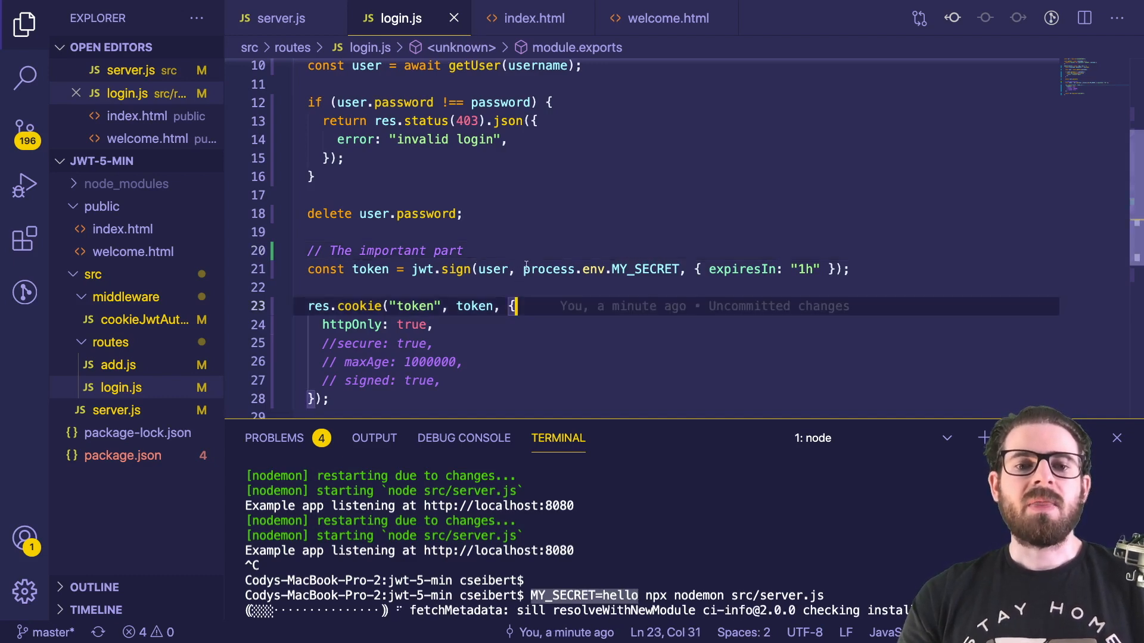
double_click(599, 269)
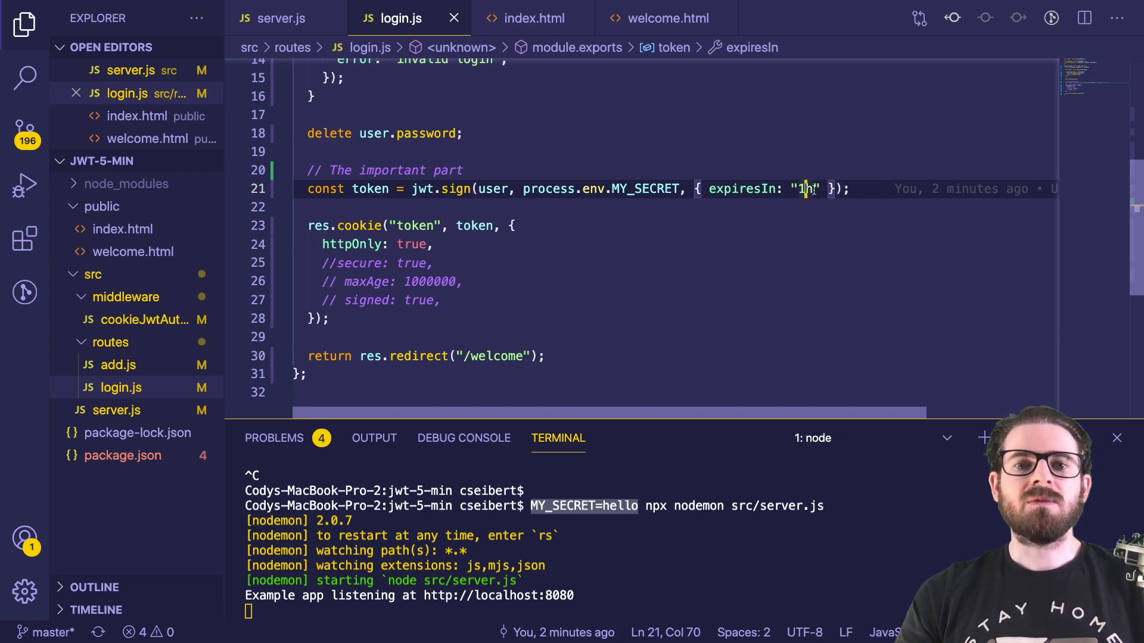
scroll(down, 3)
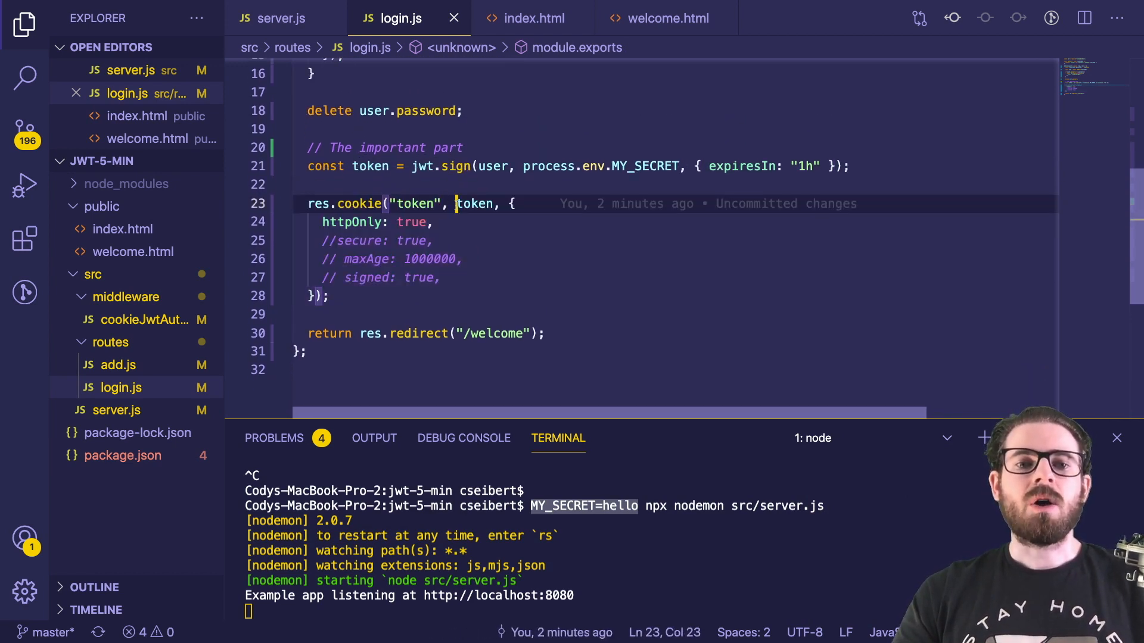
Step: Review the res.cookie call passing the token with its httpOnly options in login.js
double_click(474, 204)
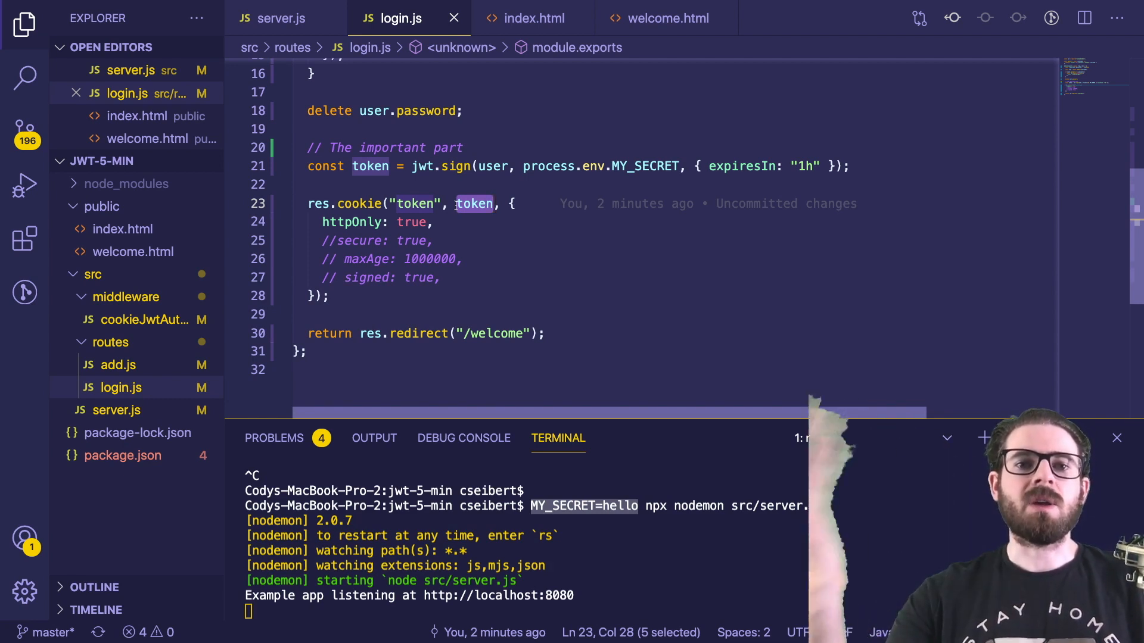
click(441, 277)
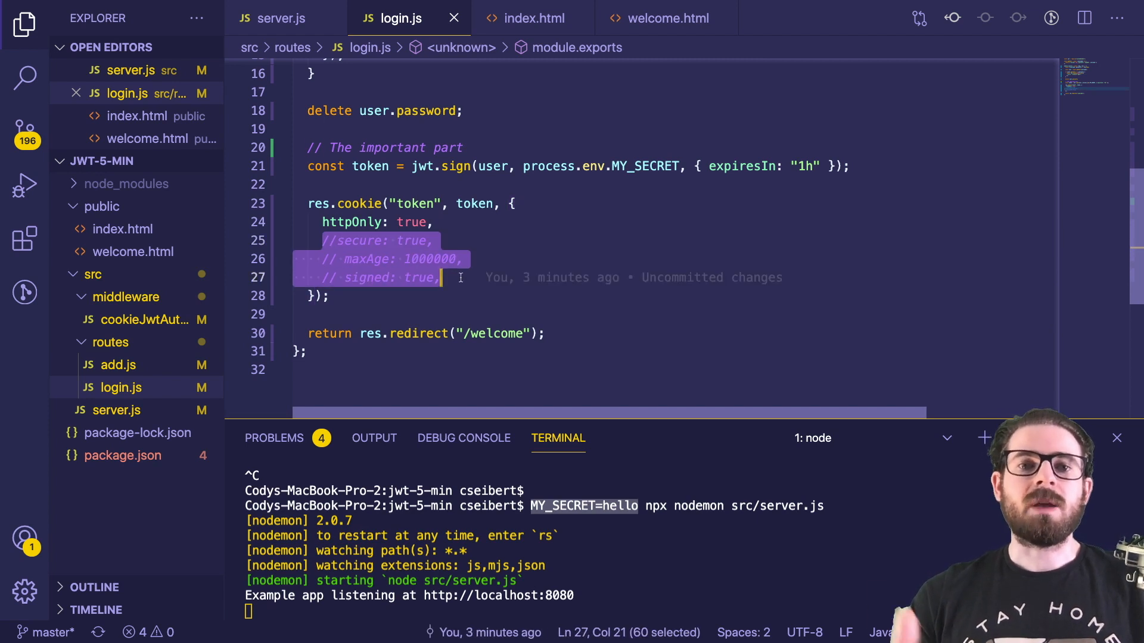
click(441, 278)
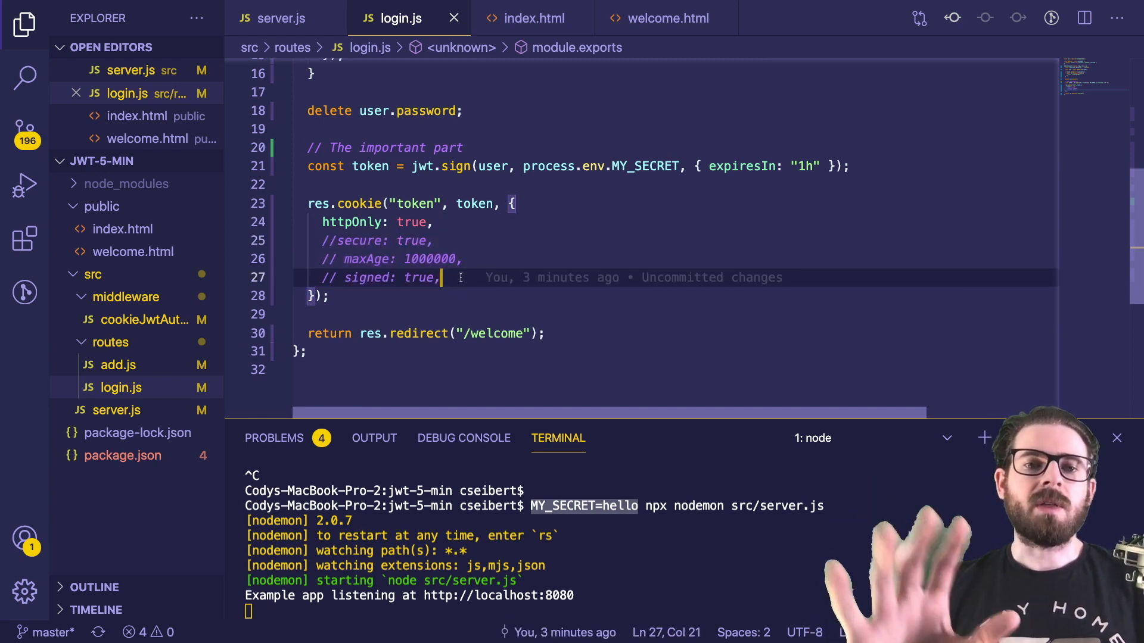
drag(368, 334, 545, 334)
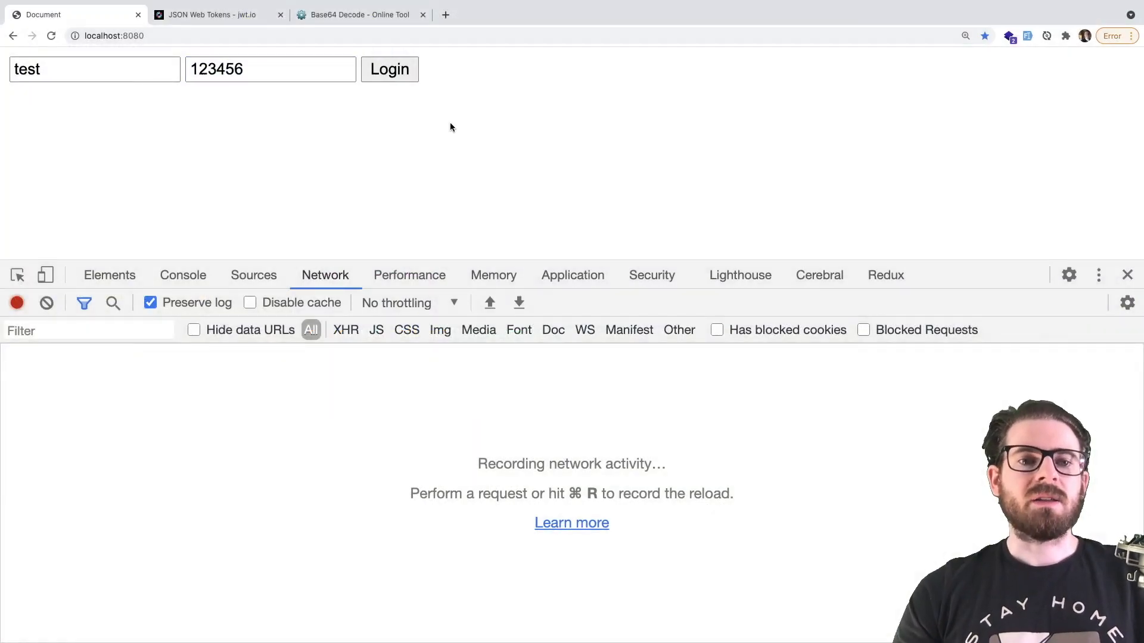
Step: Log in with the test credentials, landing on the welcome page via a 302 redirect
click(390, 70)
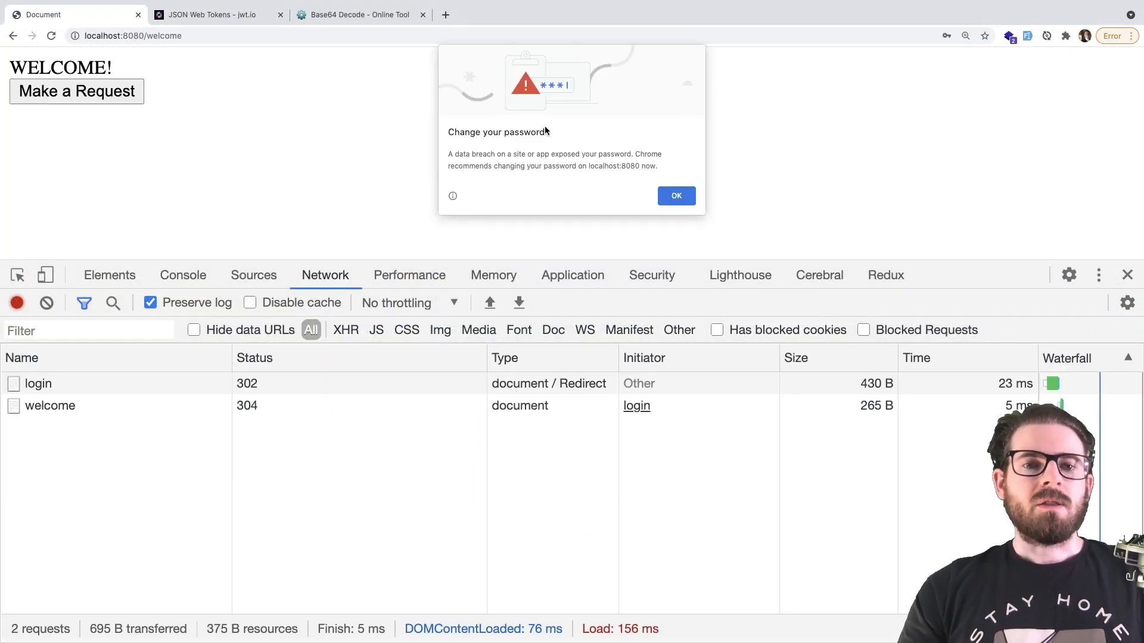
click(676, 195)
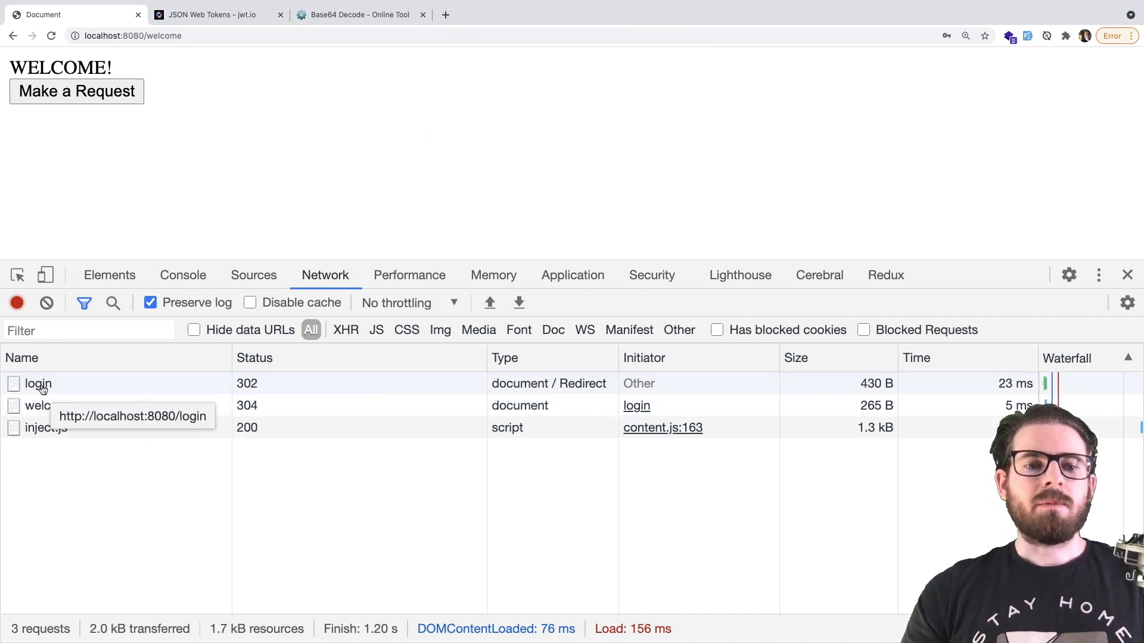
click(37, 384)
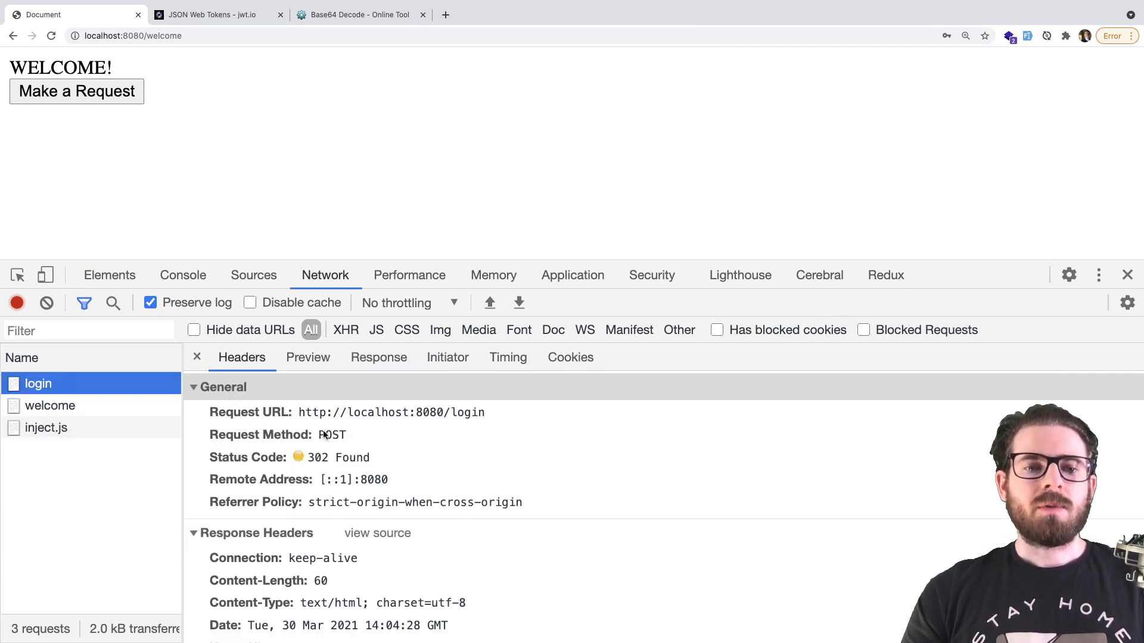
Step: Inspect the login request's response headers and highlight the Set-Cookie header carrying the token
scroll(down, 3)
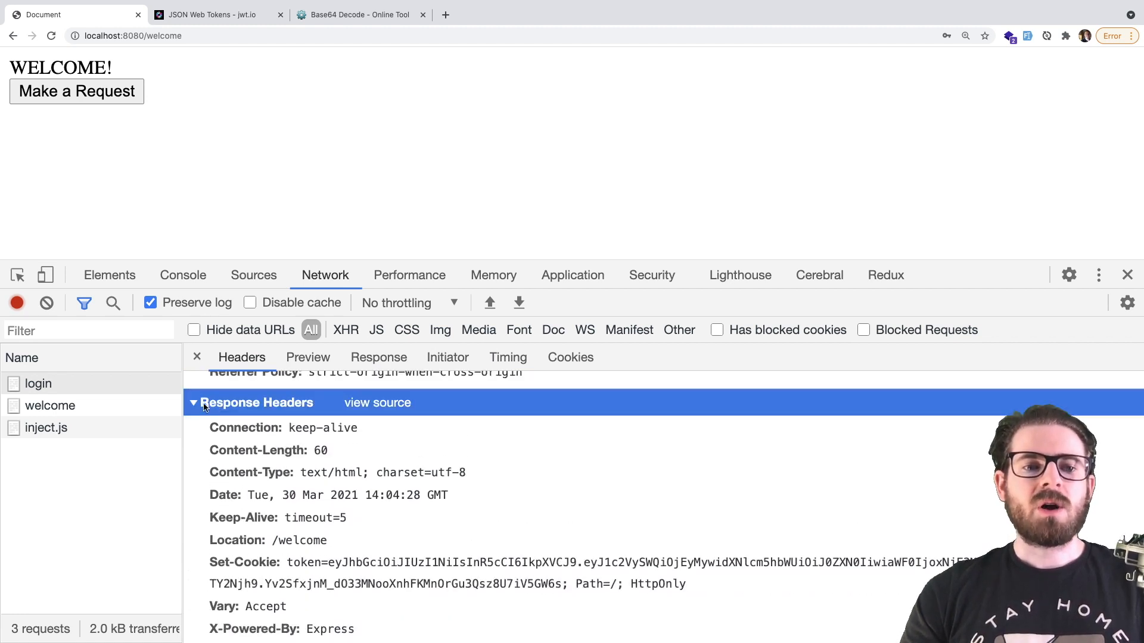
scroll(down, 3)
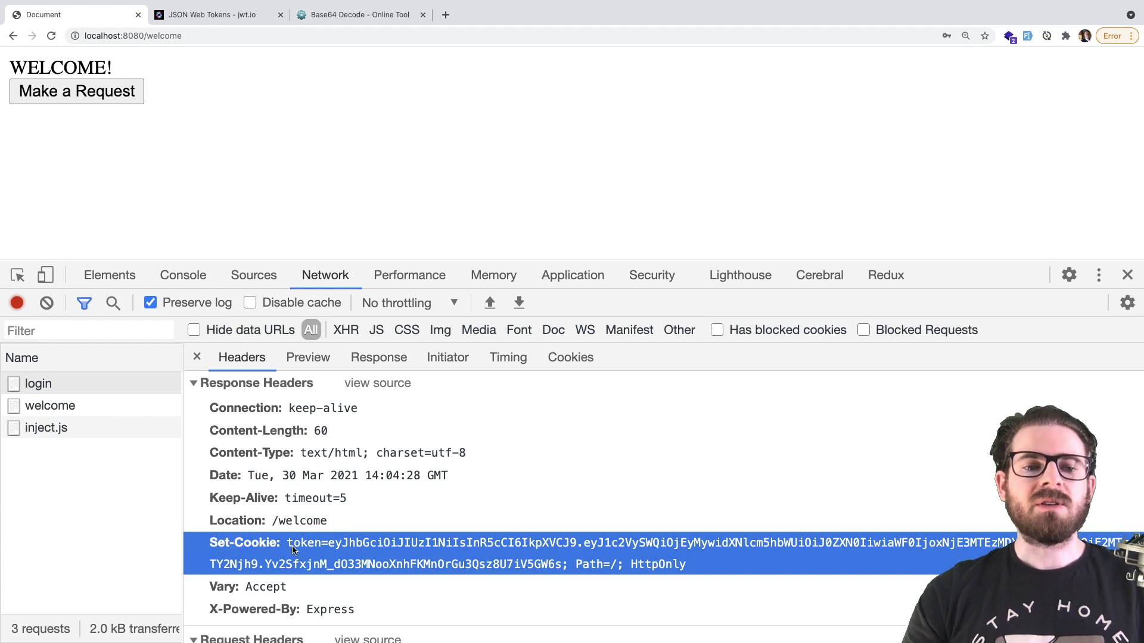
drag(289, 543, 567, 564)
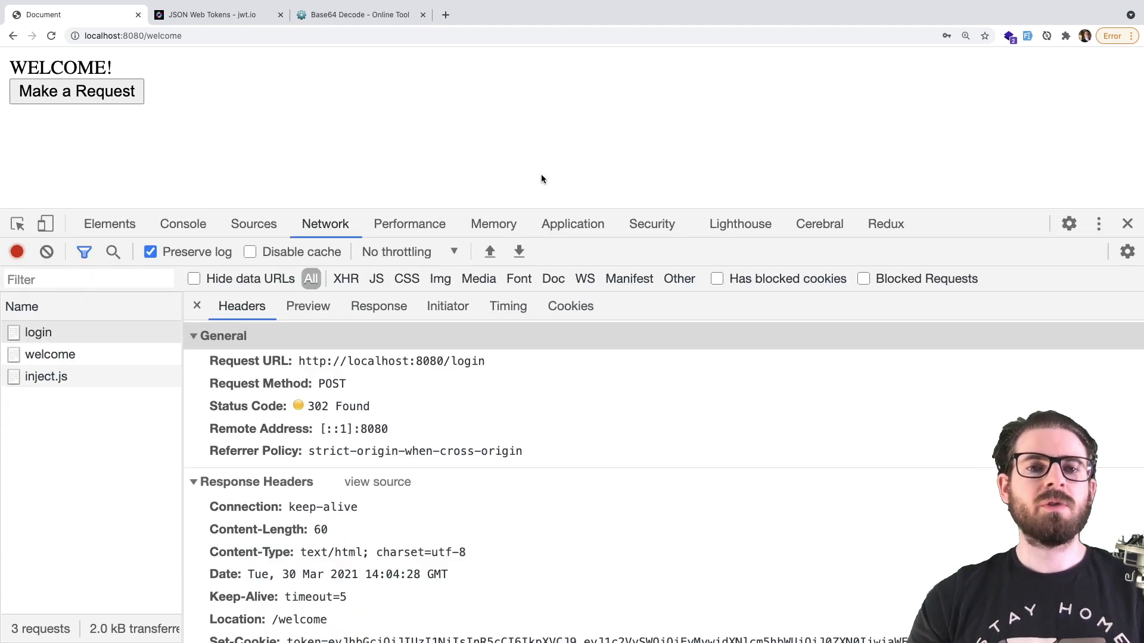
click(572, 224)
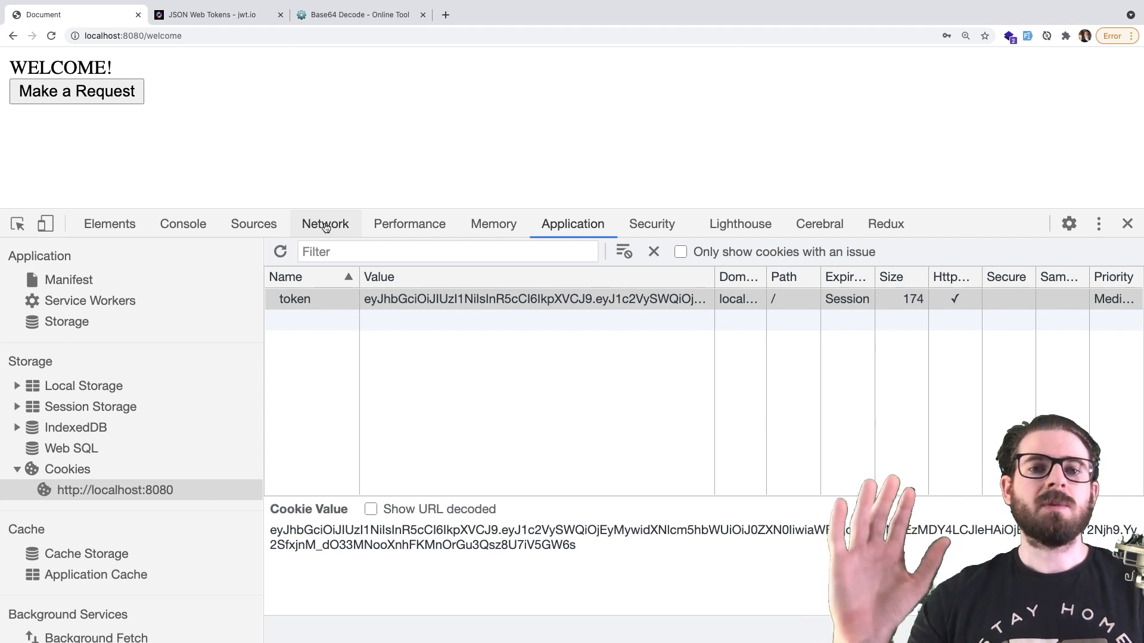
click(325, 224)
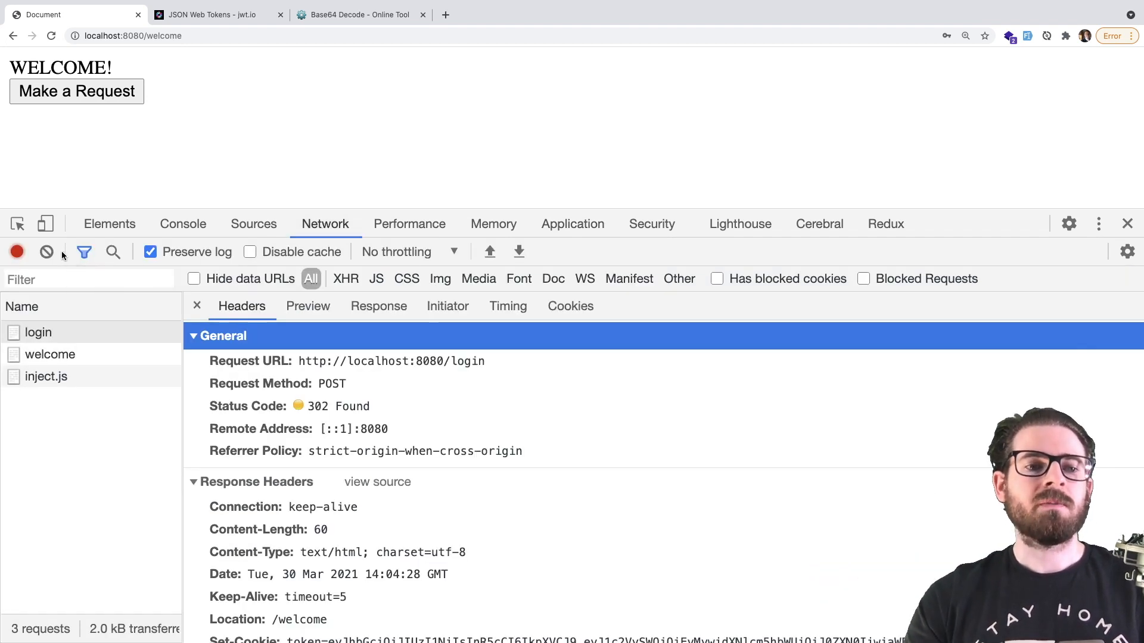
click(47, 252)
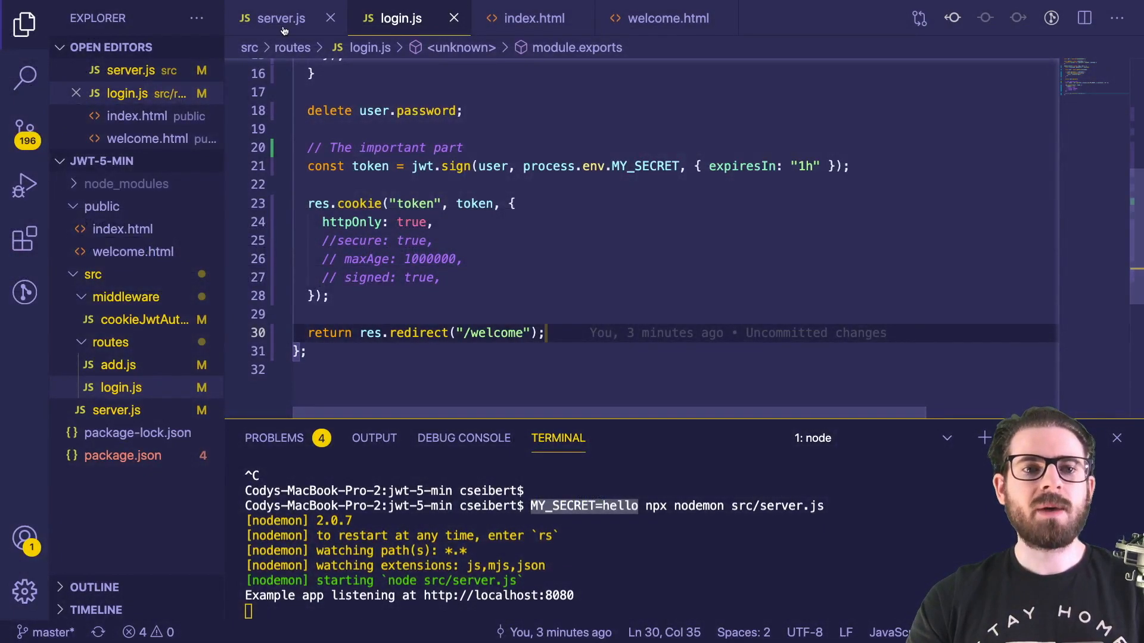
Step: In server.js select the cookieJwtAuth middleware on the /add route and look it up with Cmd+P
click(281, 19)
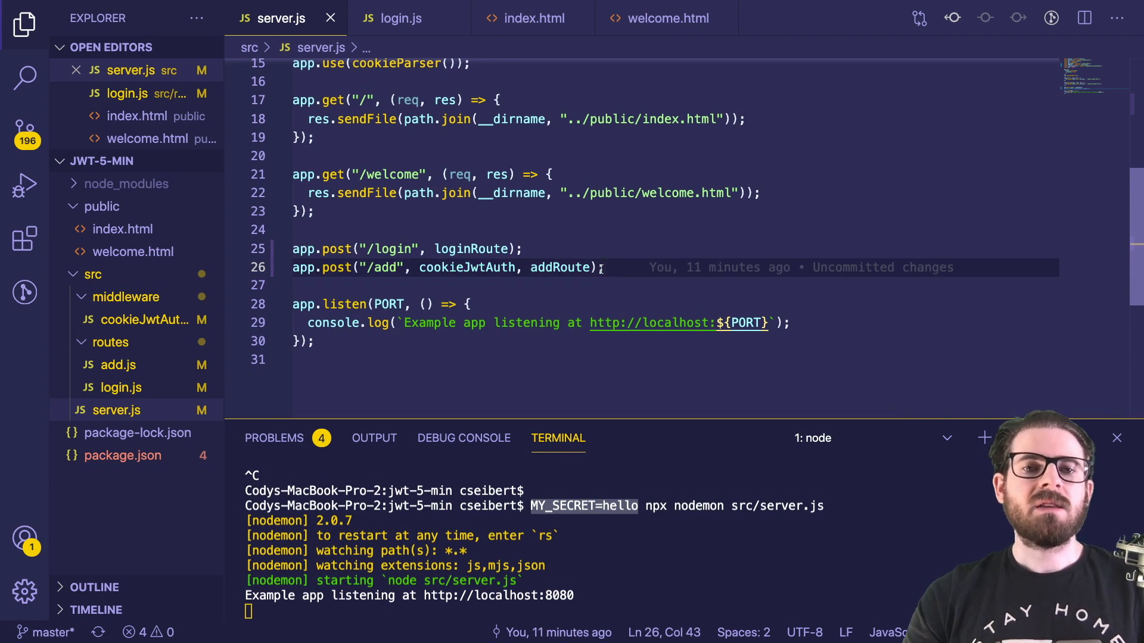
double_click(467, 267)
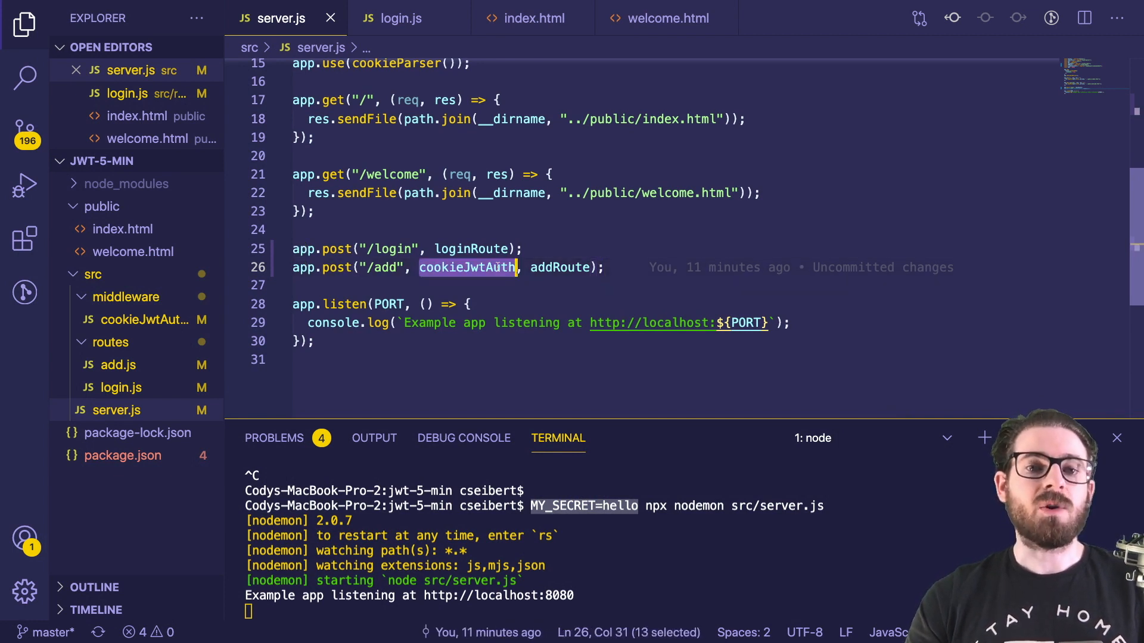
key(cmd+p)
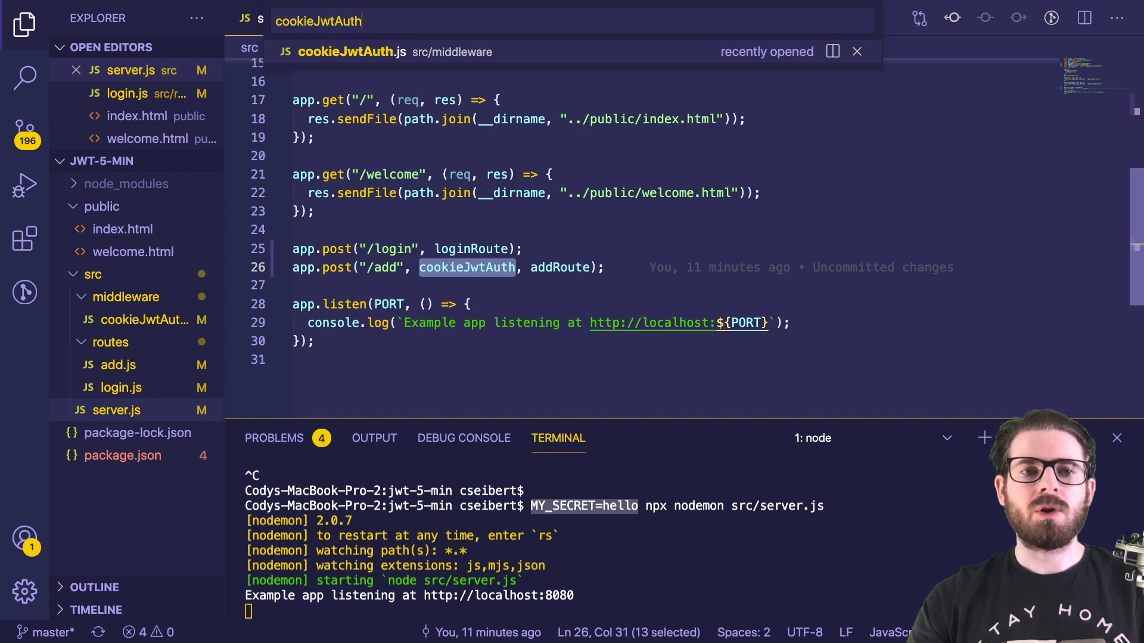
Step: Open cookieJwtAuth.js and mark where the token cookie is read and verified with process.env.MY_SECRET
click(358, 52)
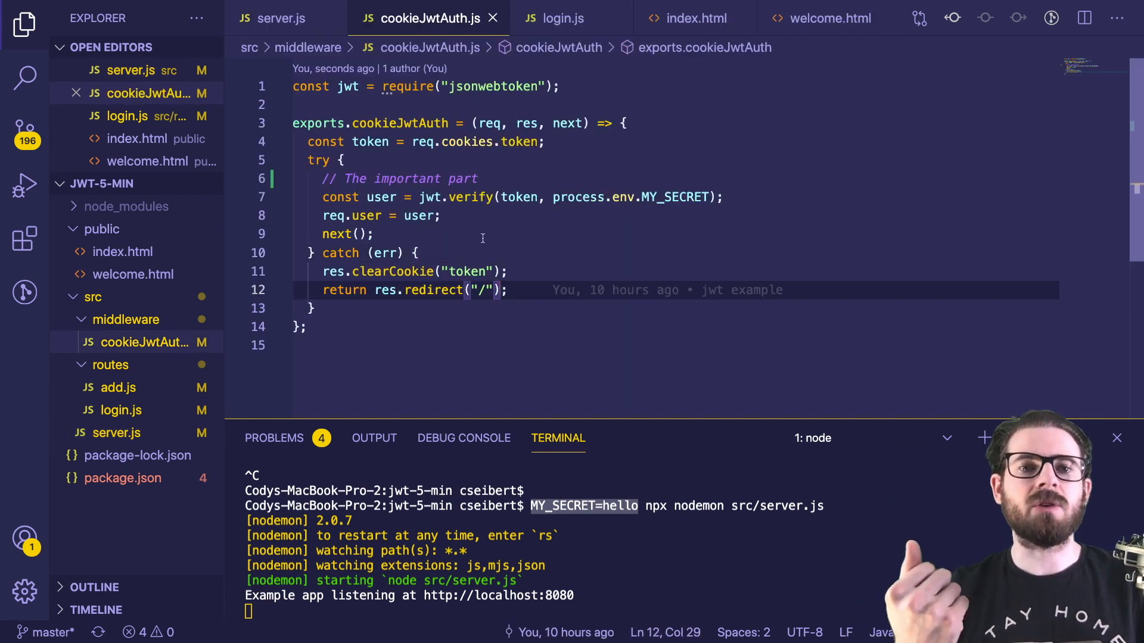
click(418, 142)
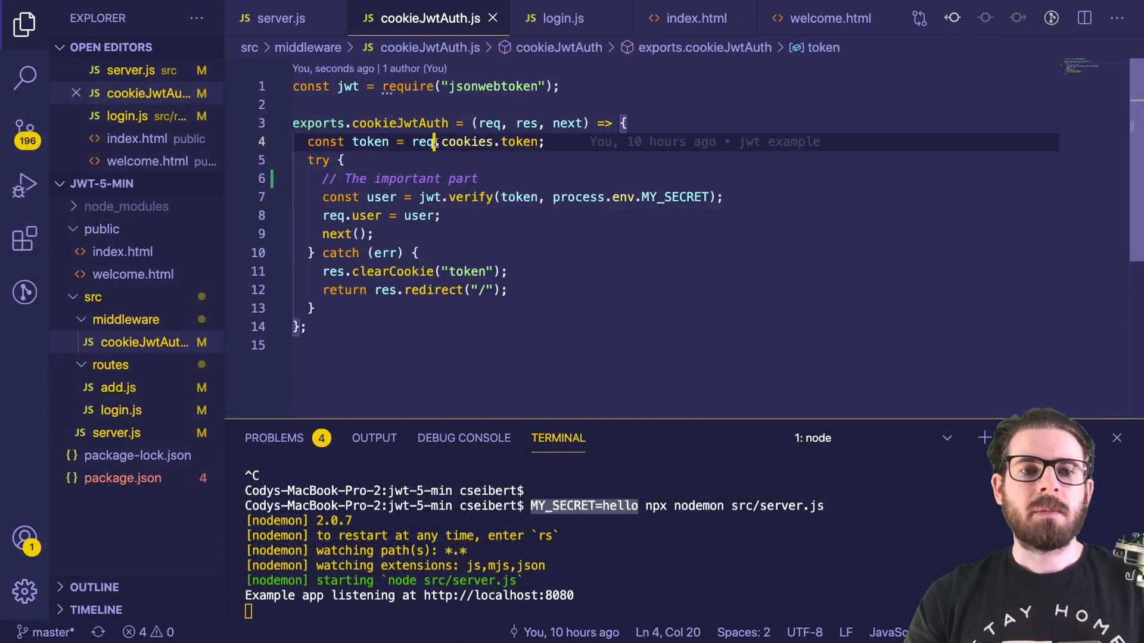
drag(419, 197, 577, 197)
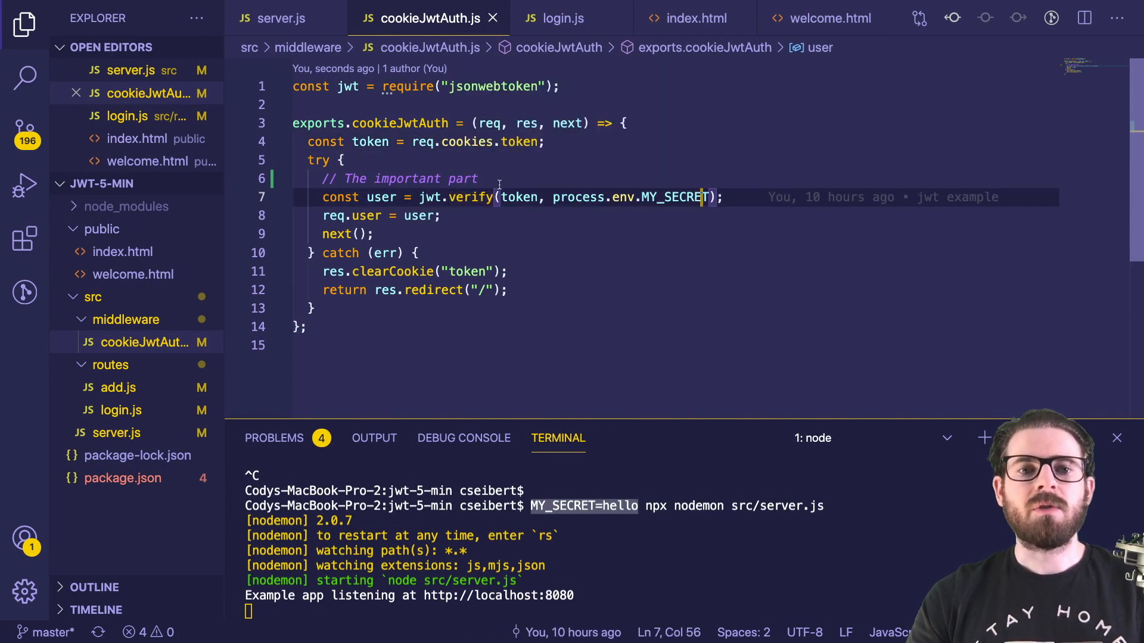
double_click(520, 198)
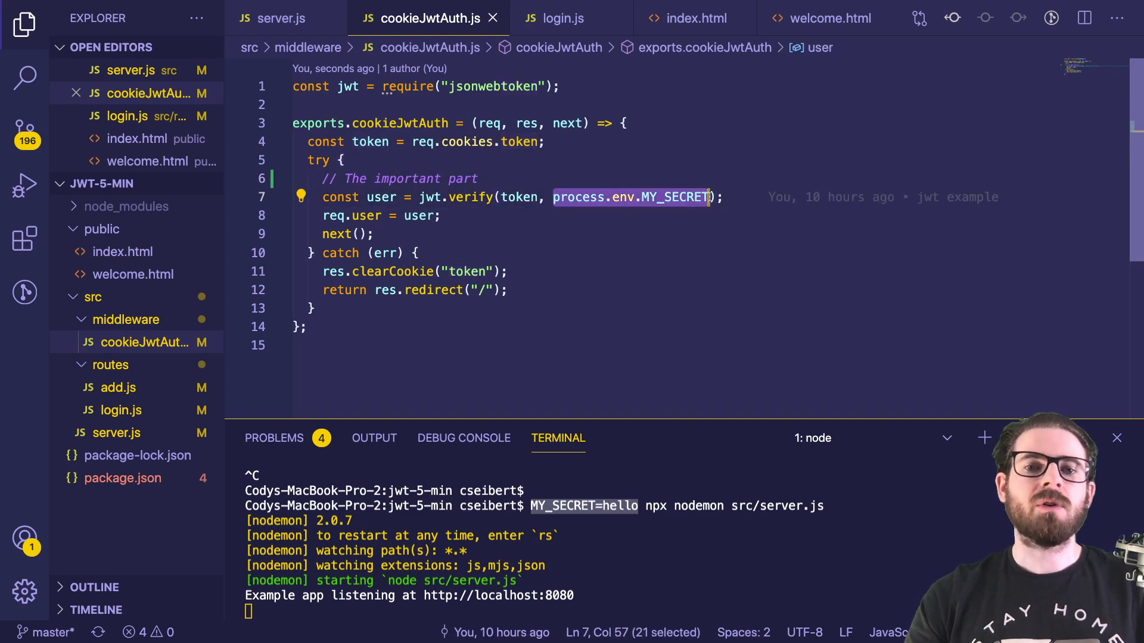
Step: Compare jwt.verify in the middleware with jwt.sign's payload in login.js, then open add.js
click(561, 19)
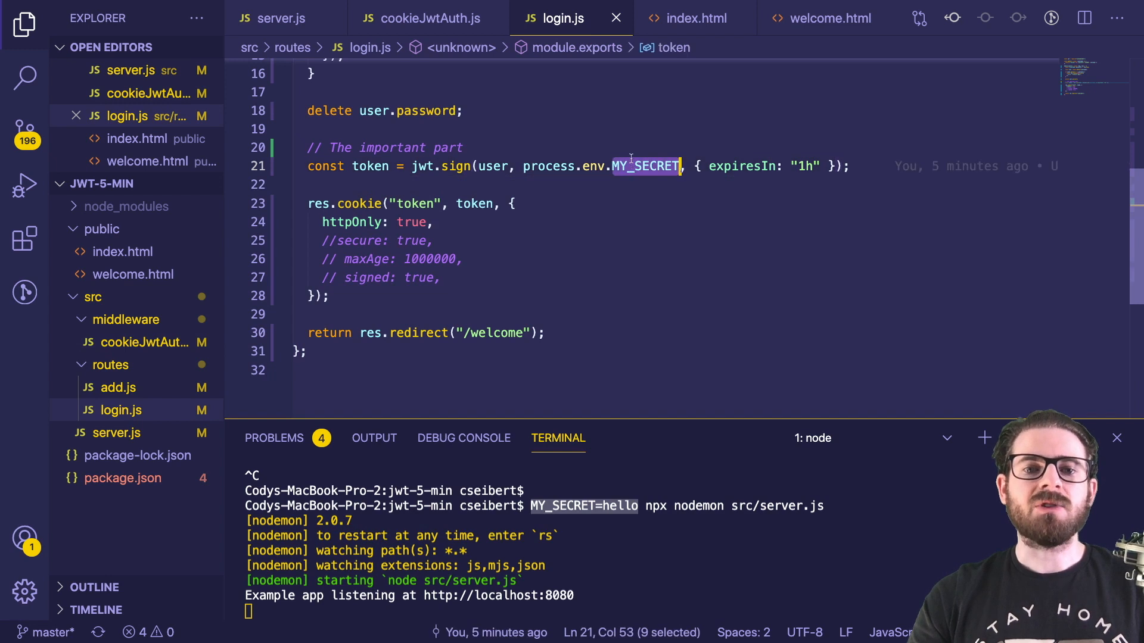
click(427, 19)
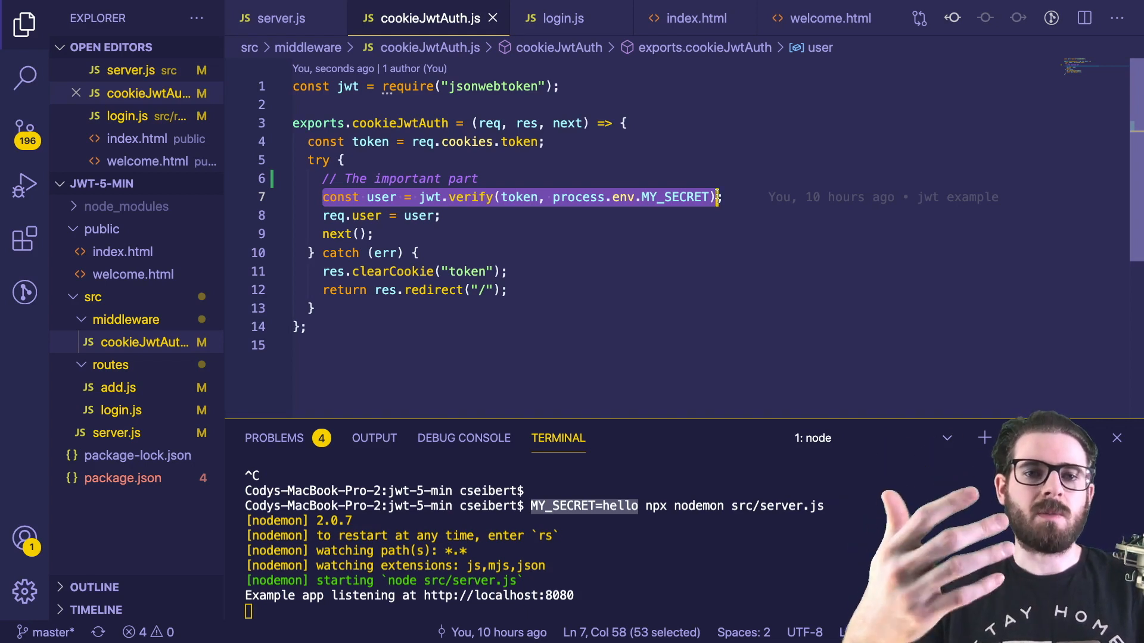
click(563, 19)
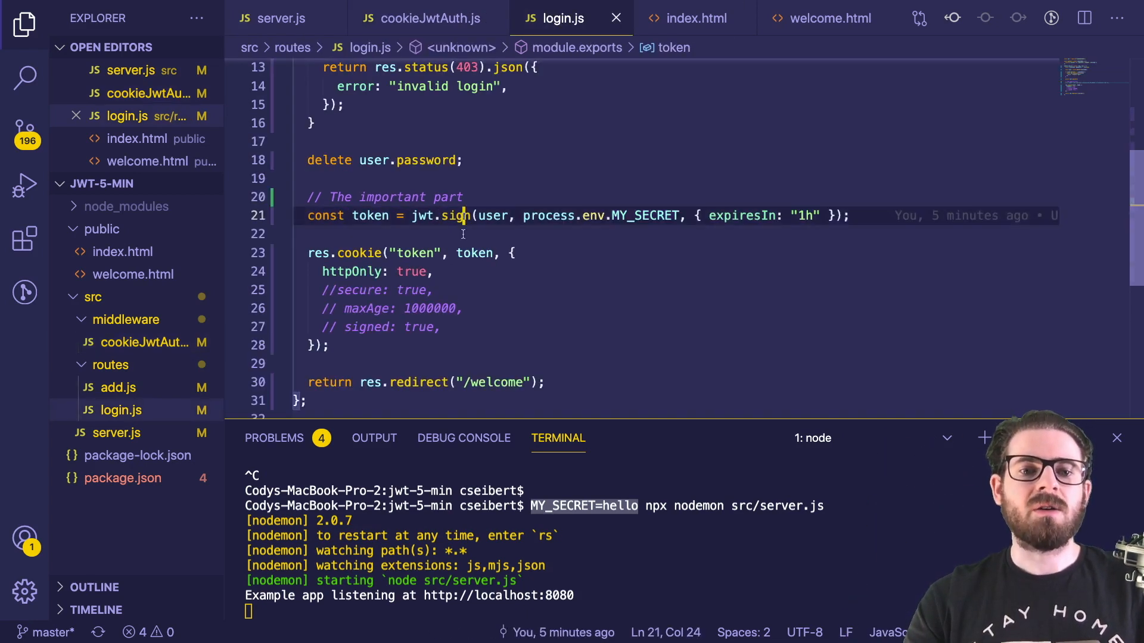
double_click(494, 215)
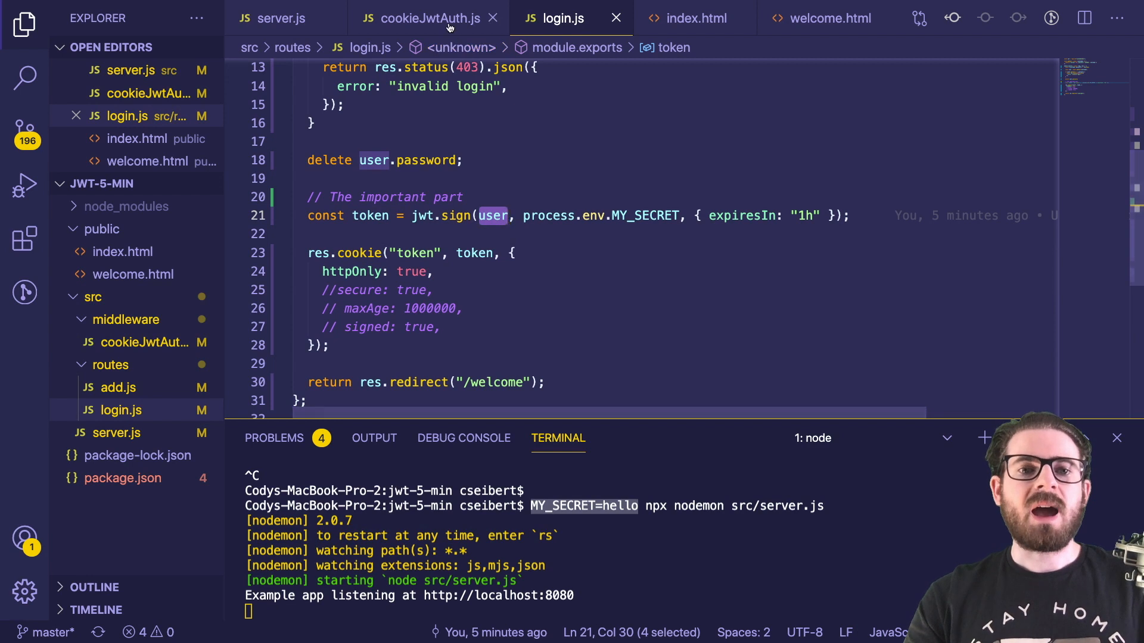
click(429, 19)
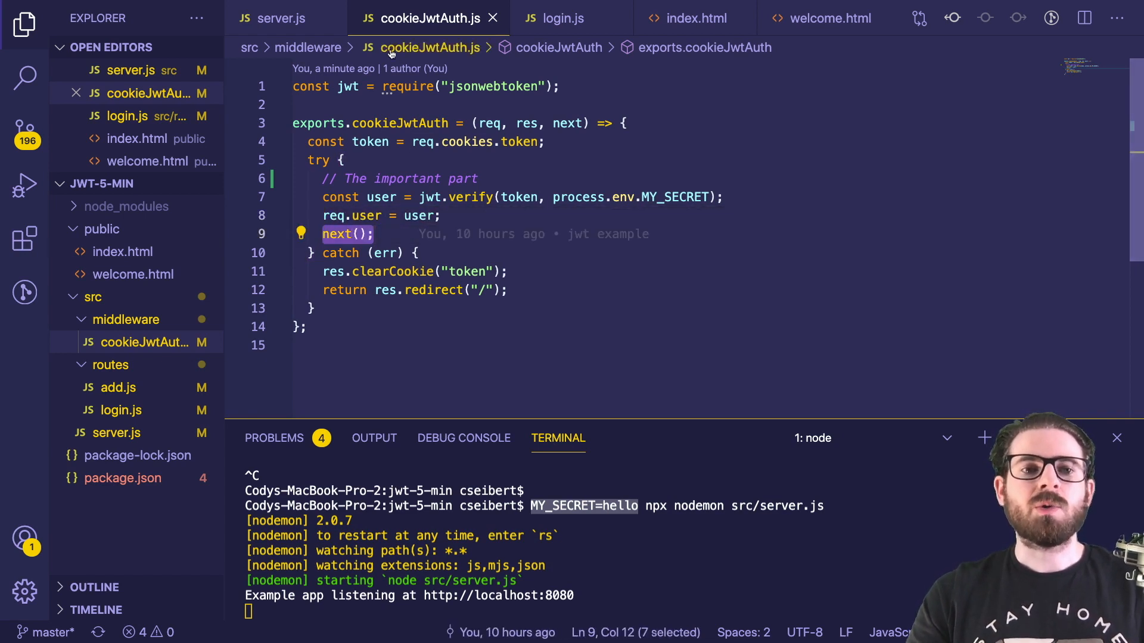
mouse_move(122, 392)
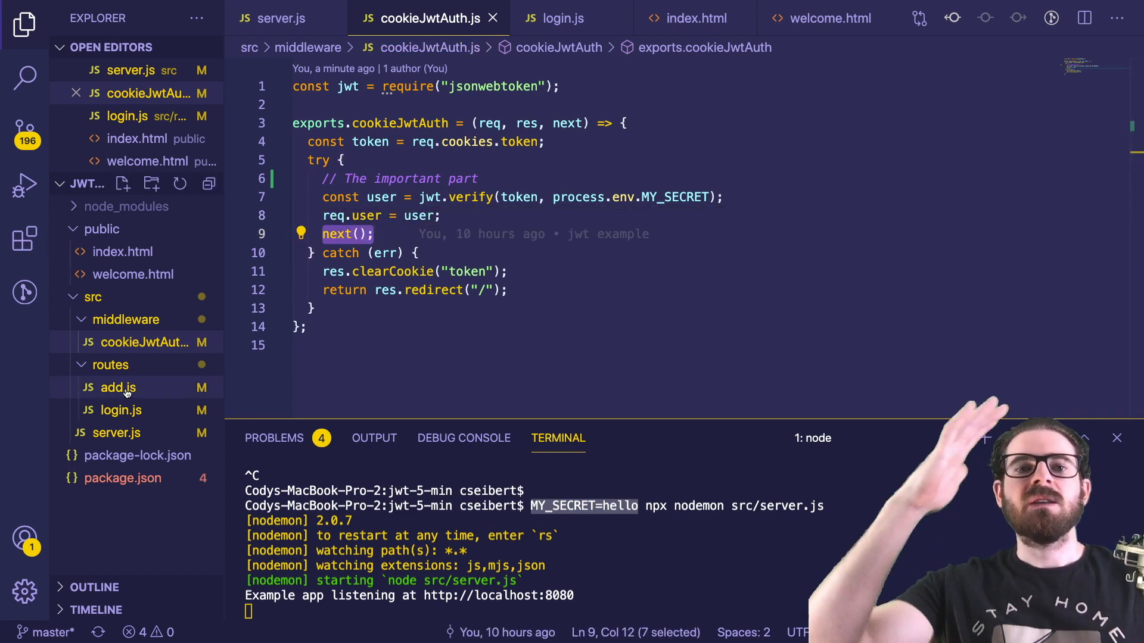
click(118, 387)
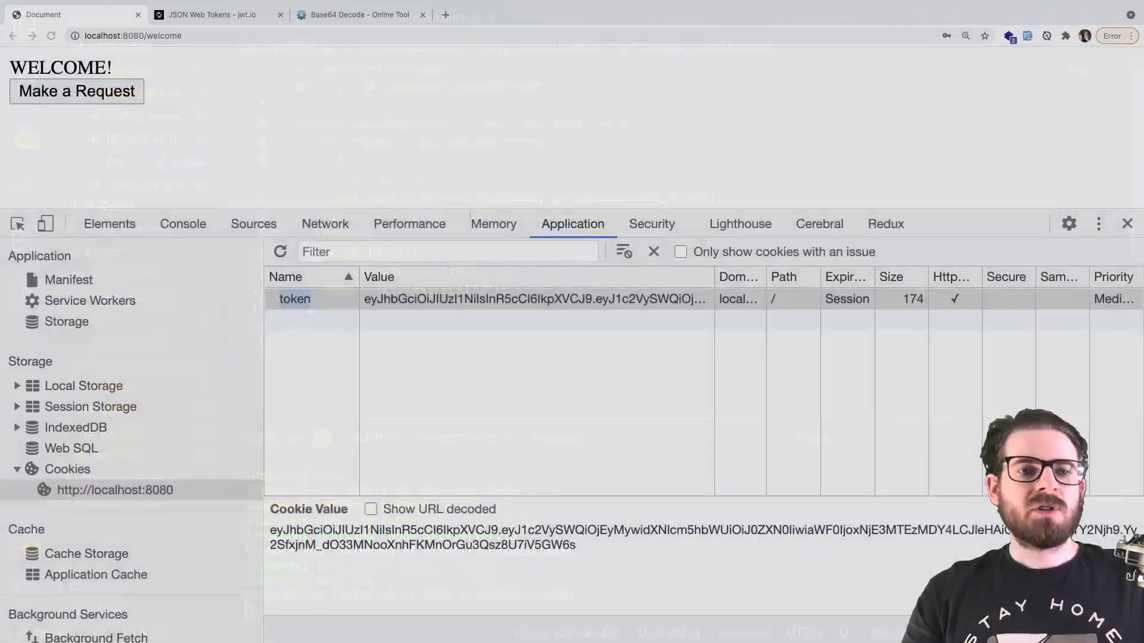
Step: Make a request and inspect the /add and welcome requests showing the token cookie sent and the redirect
click(324, 224)
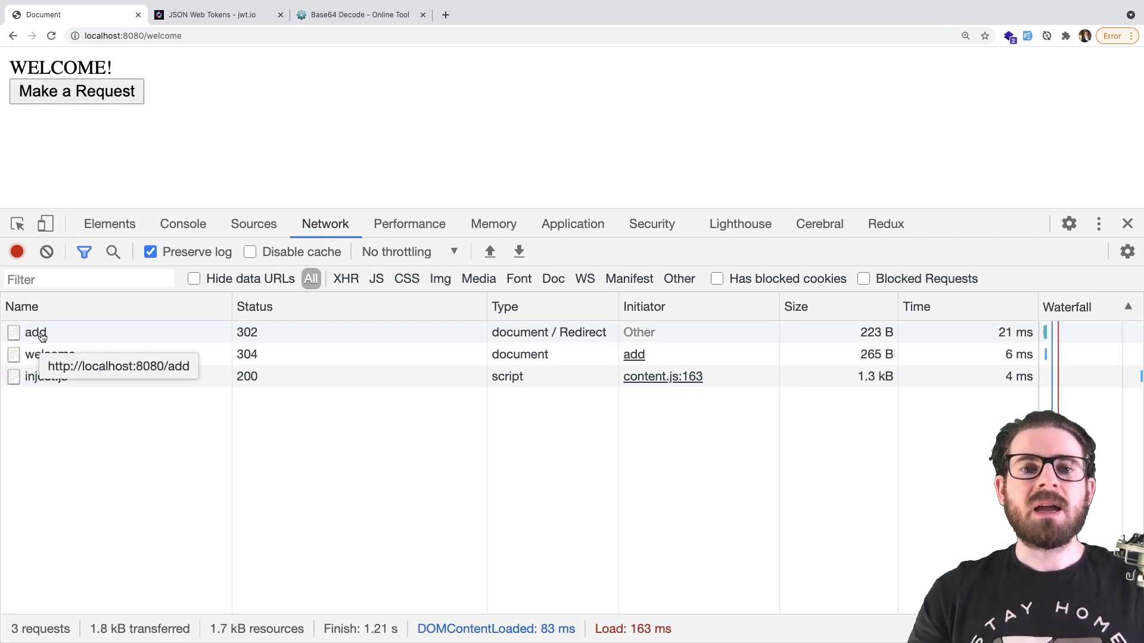
click(33, 333)
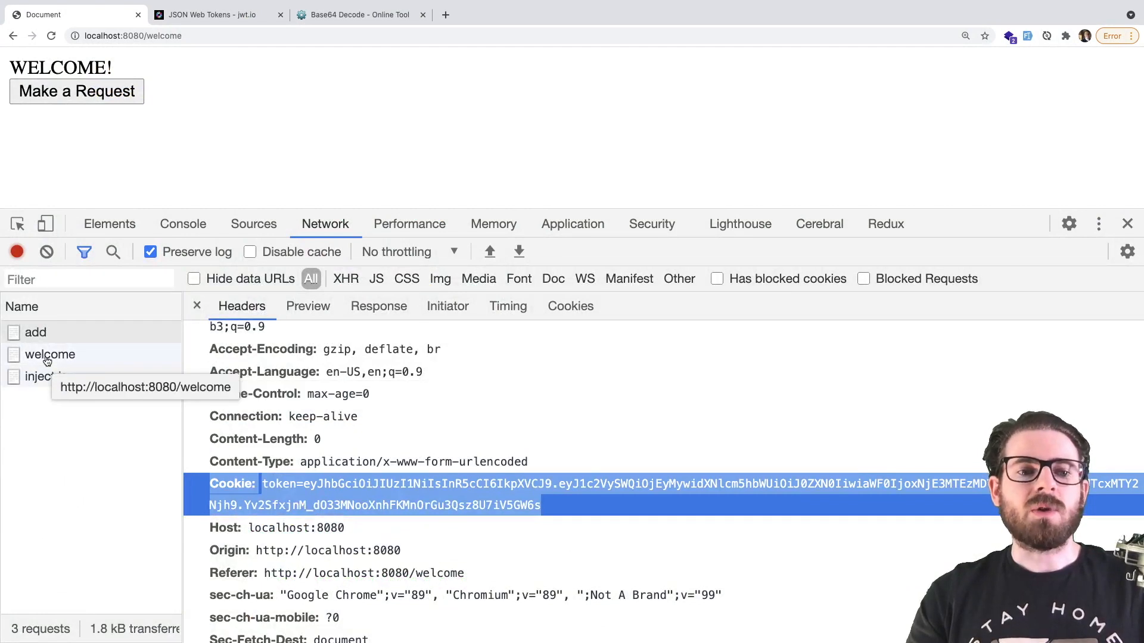
click(50, 355)
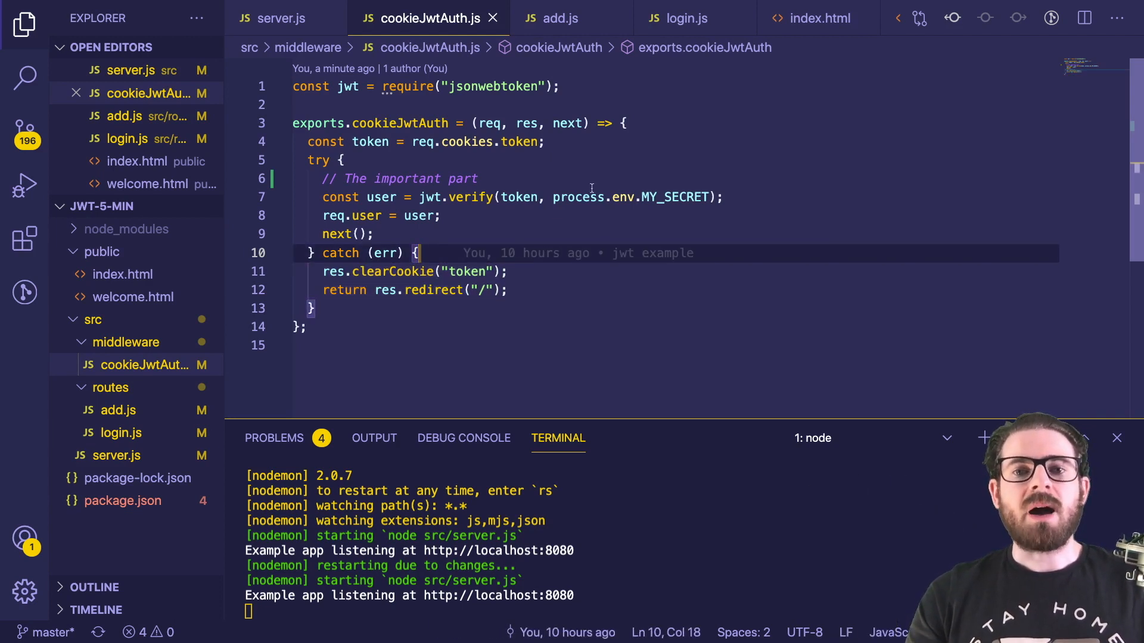
Step: With the token expiring in 1s, re-login in Chrome and confirm no token cookie remains for localhost
click(685, 19)
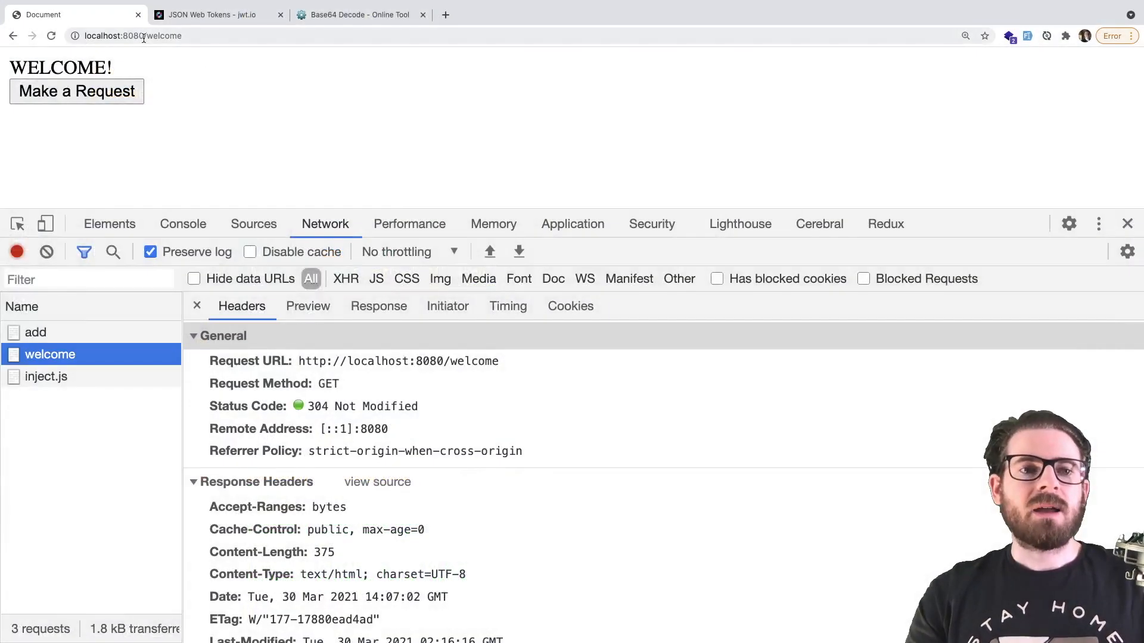
click(572, 224)
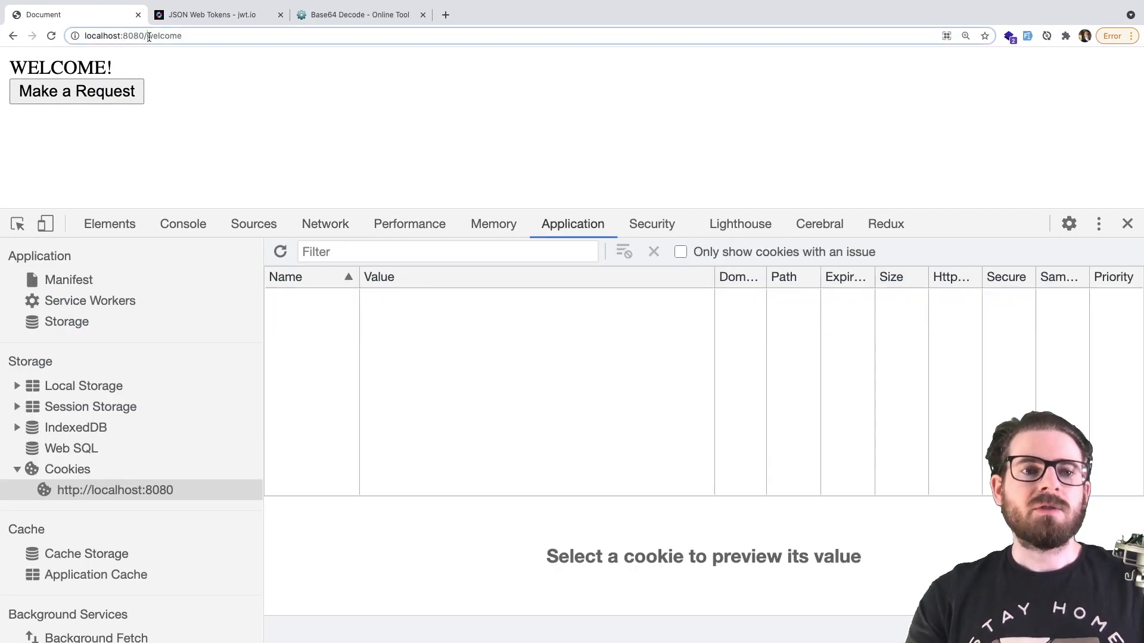
click(76, 91)
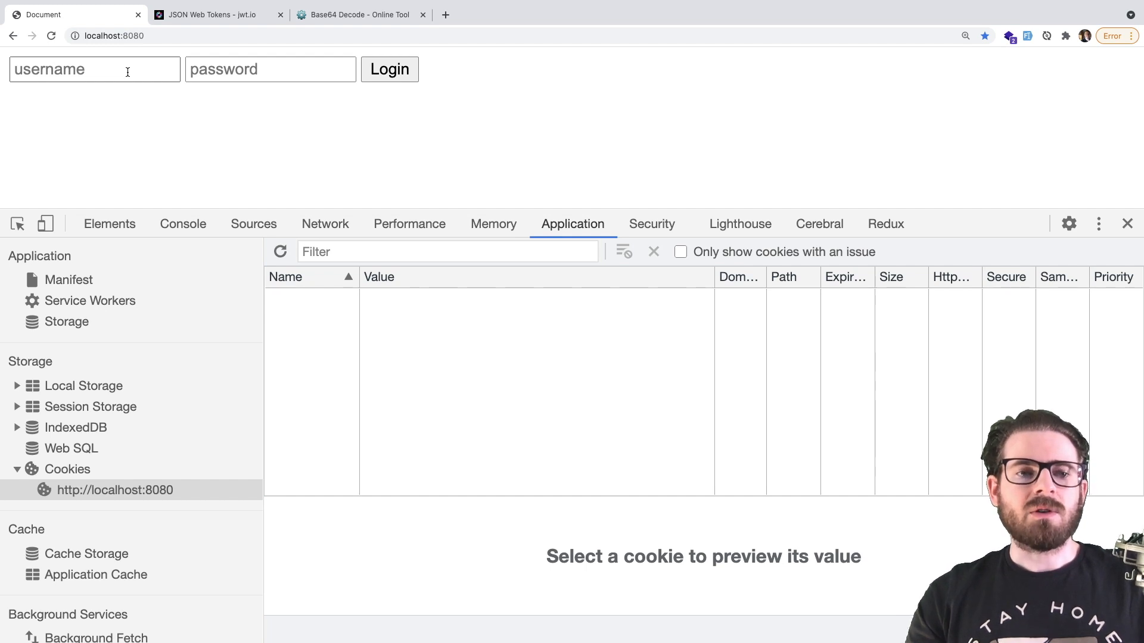
click(388, 69)
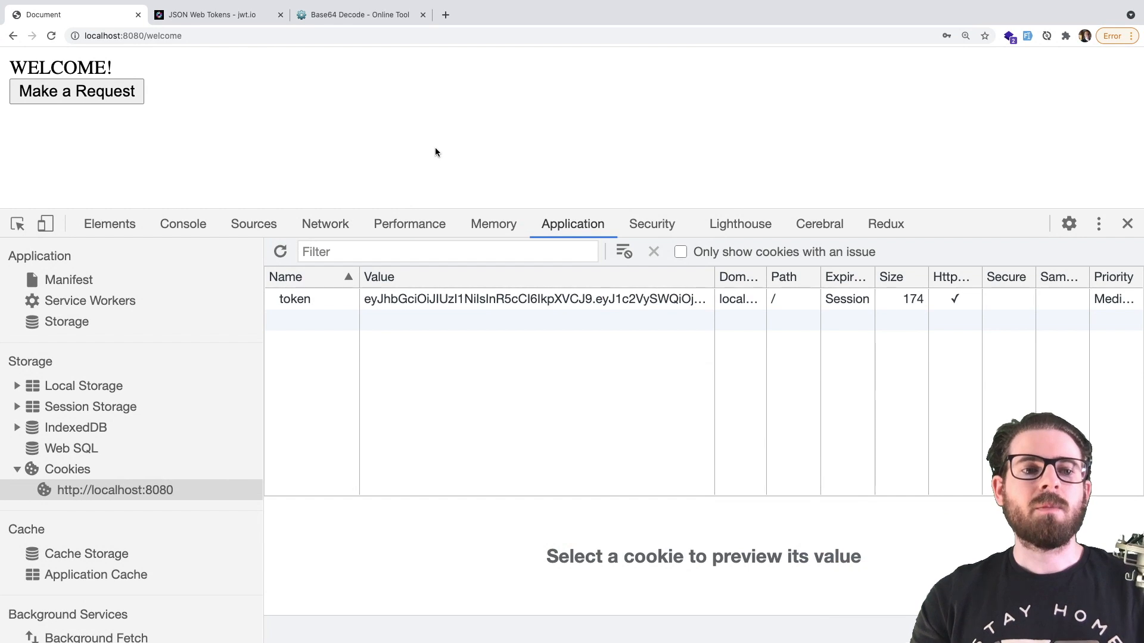
mouse_move(430, 144)
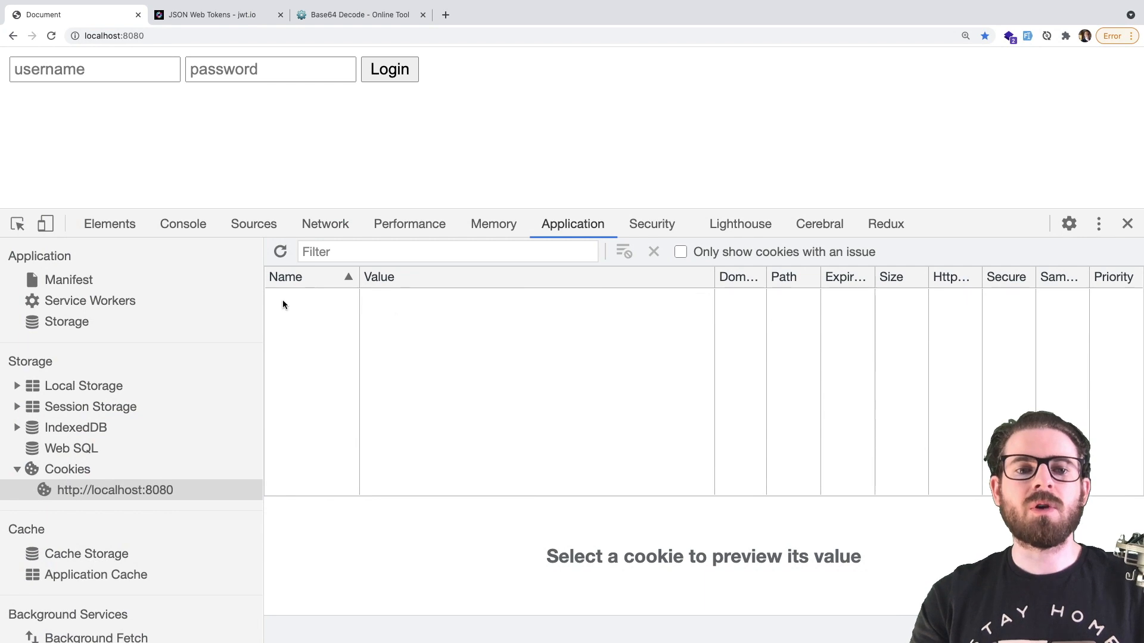
click(114, 491)
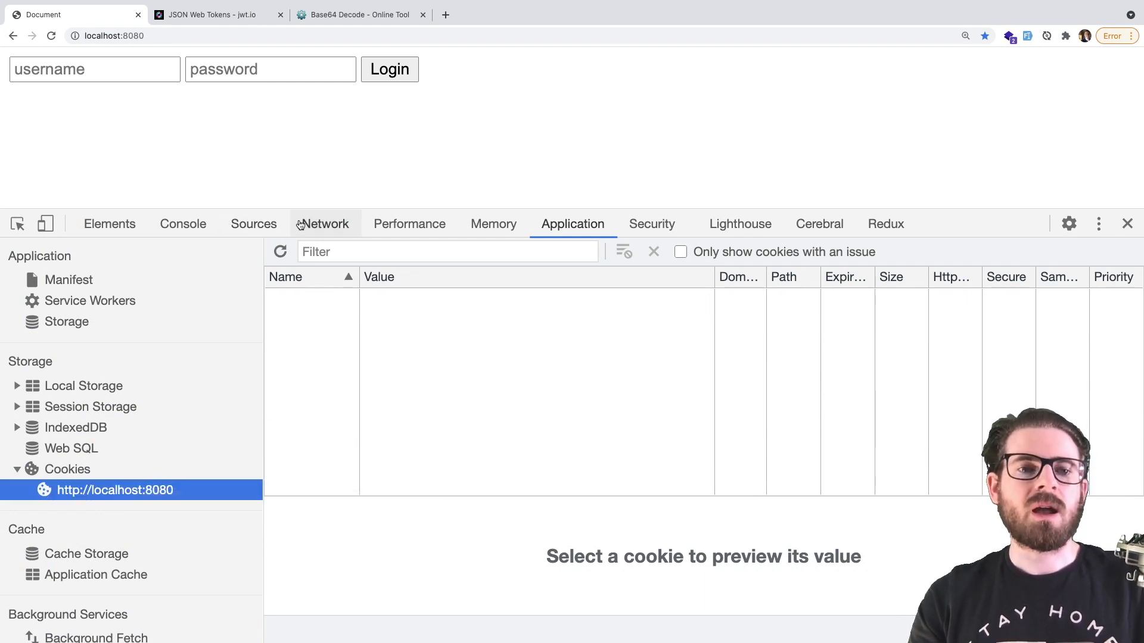
mouse_move(294, 143)
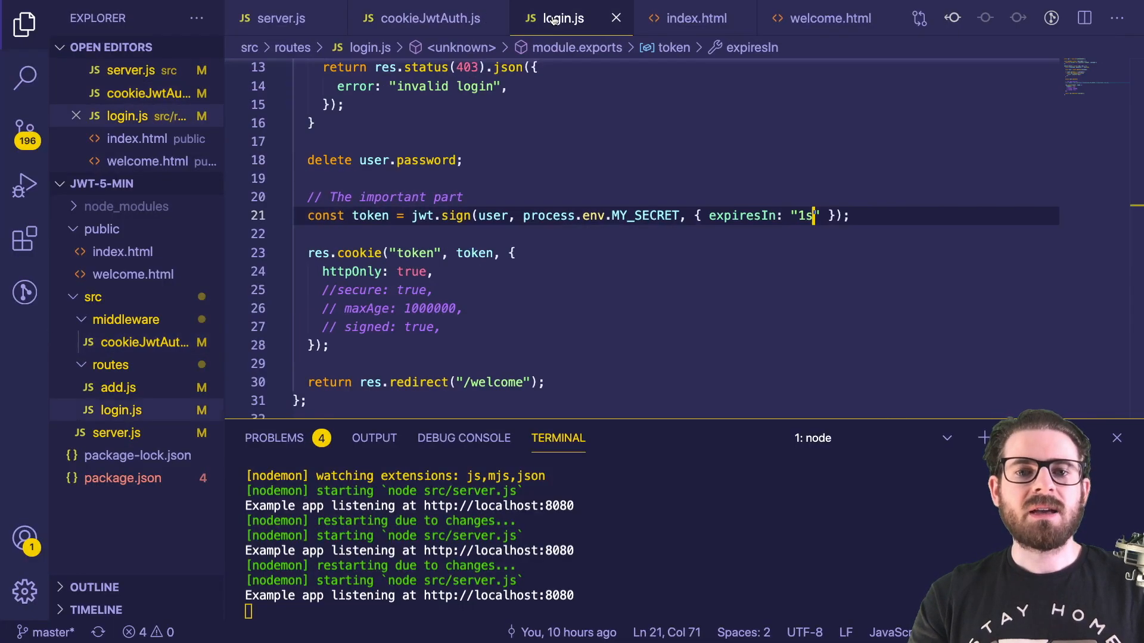
Step: Set expiresIn back to "1h" in login.js and log in again to store a fresh token cookie
text(1h)
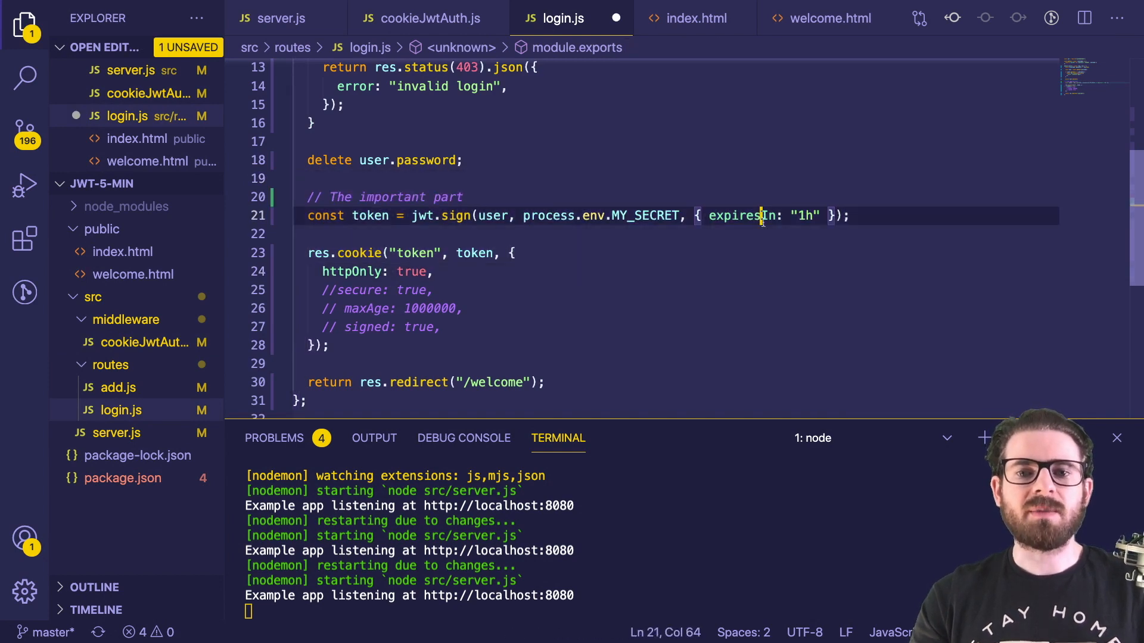
click(429, 19)
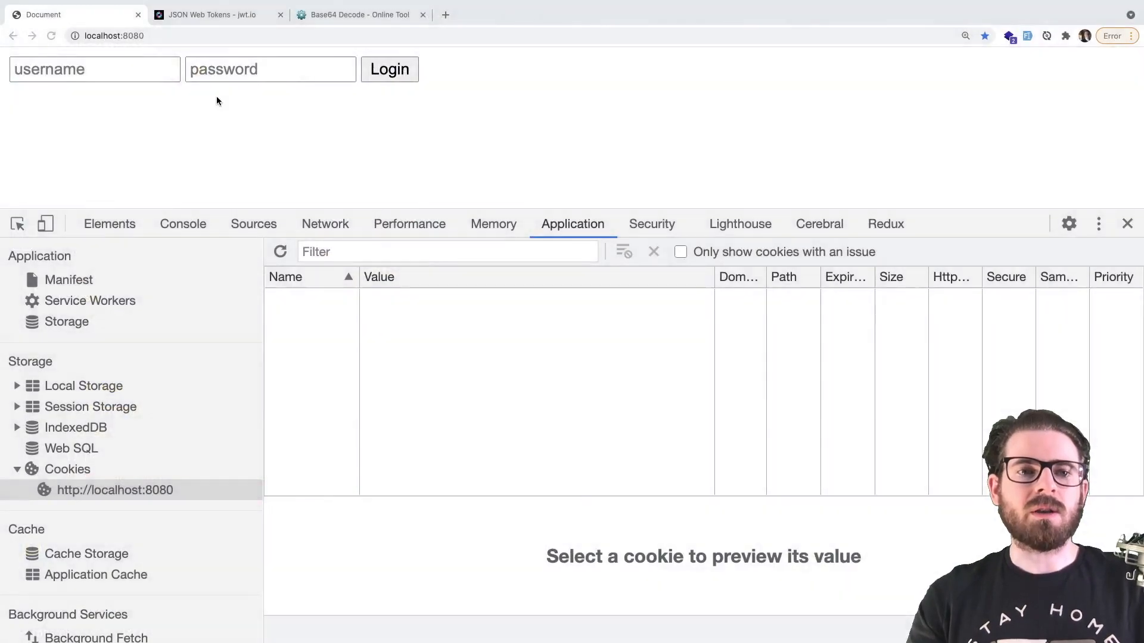
click(388, 69)
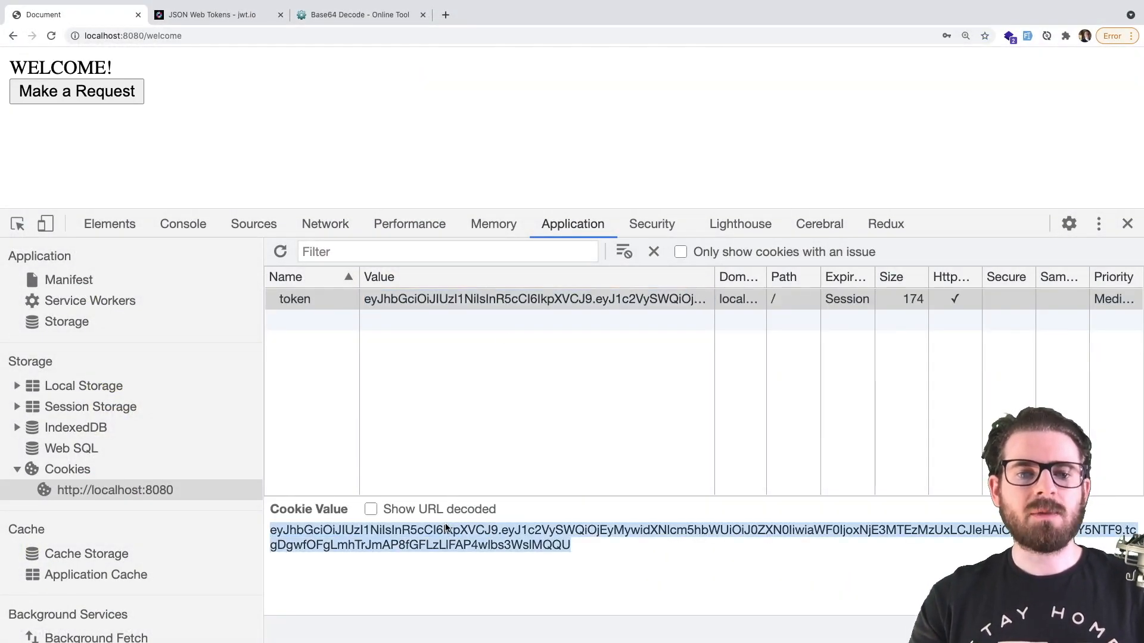
Step: Copy the token cookie value and paste it into jwt.io, decoding userId 123, username test, iat and exp
click(444, 14)
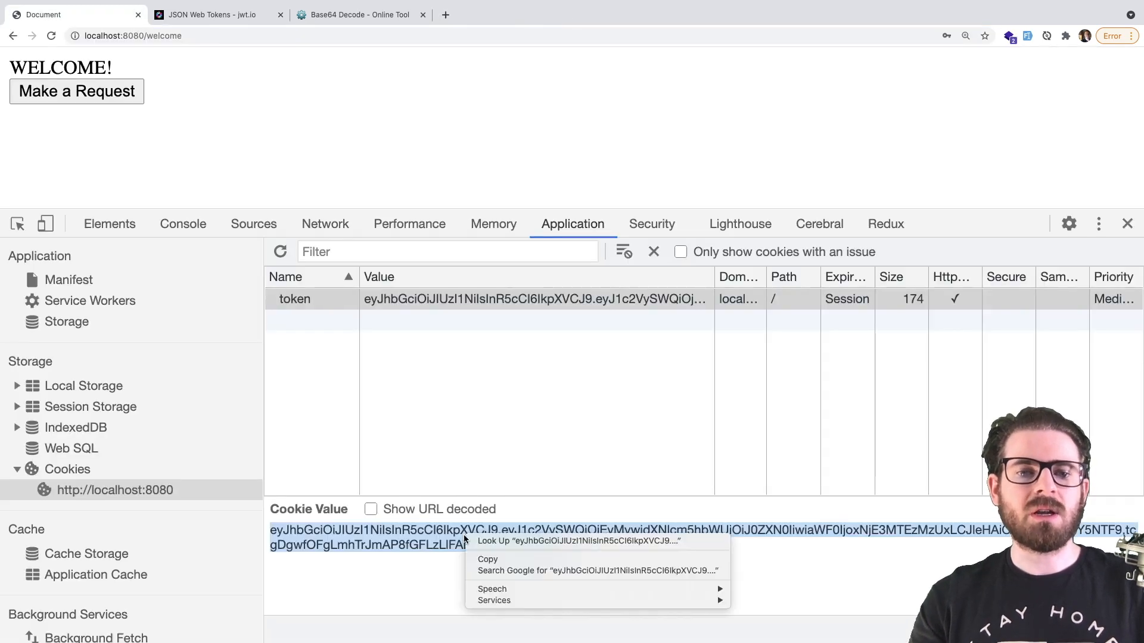
click(209, 15)
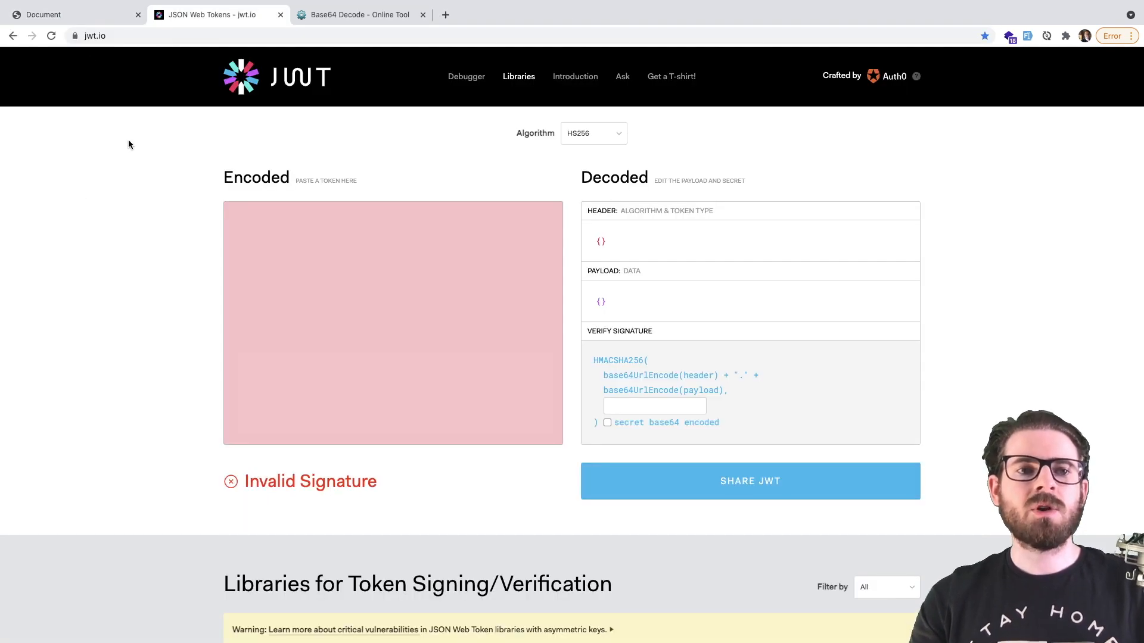
click(466, 77)
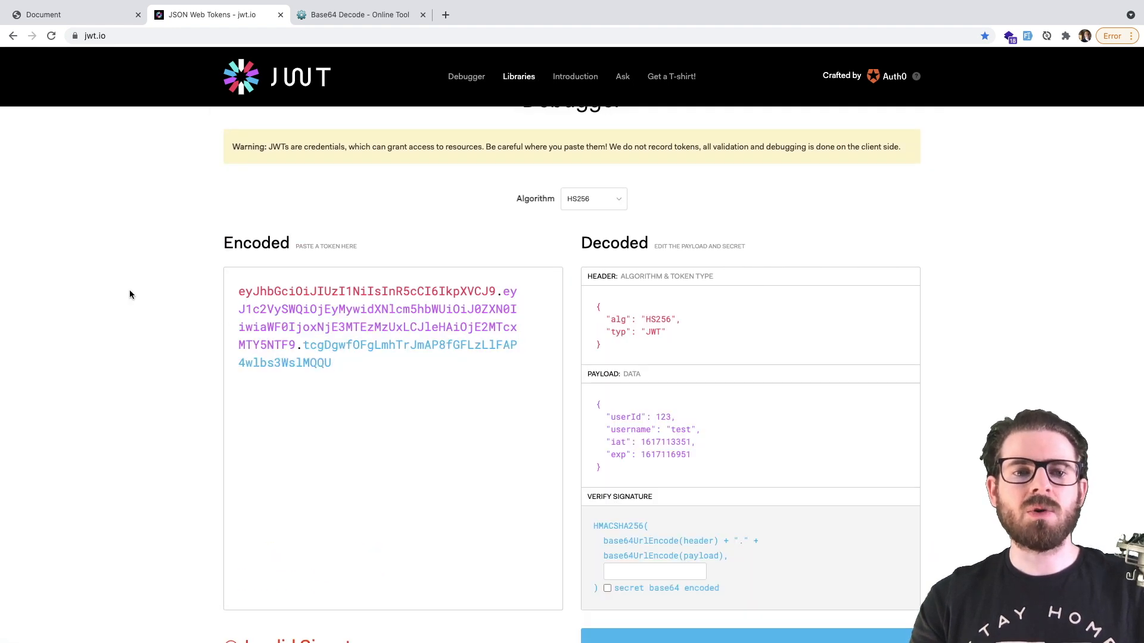
scroll(down, 3)
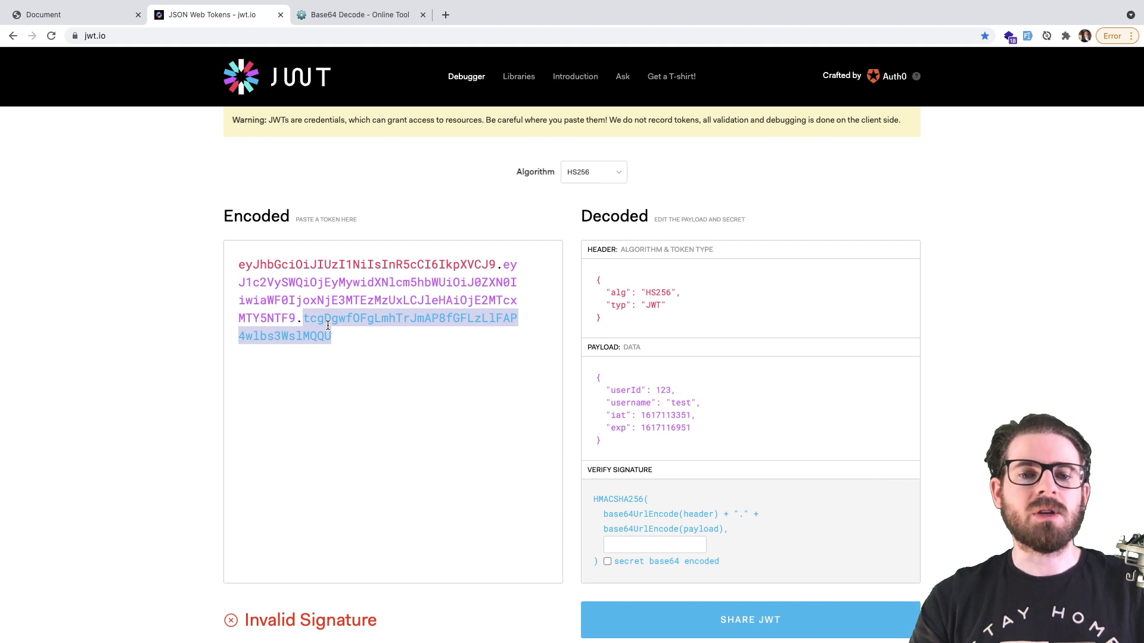
Step: Enter 'asdf' as a test secret in jwt.io; the signature remains invalid
click(350, 336)
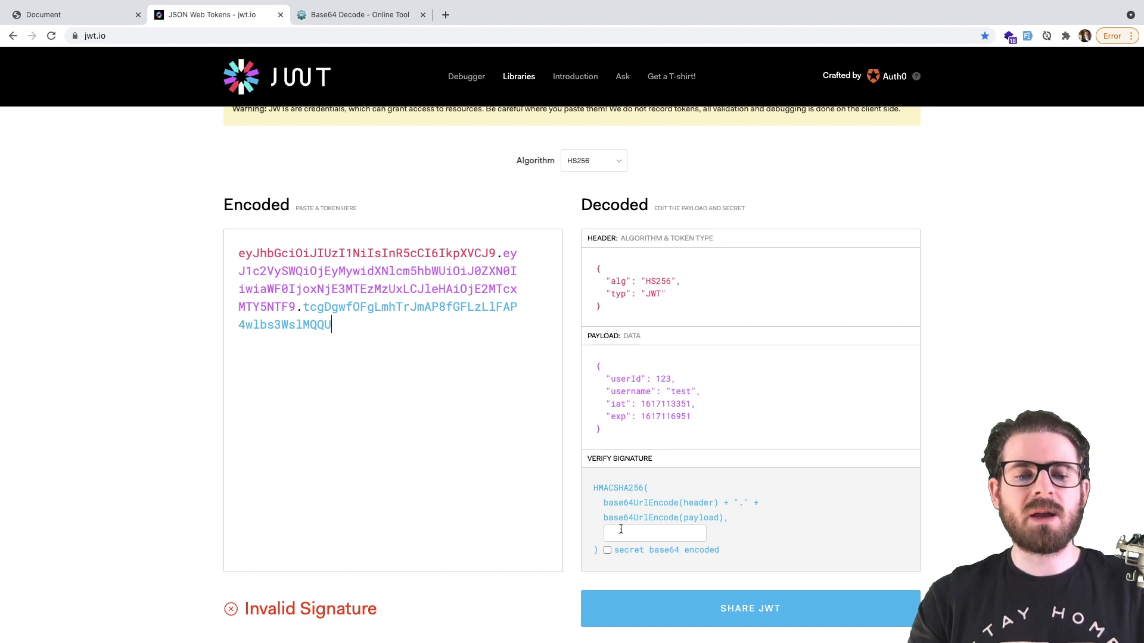
text(asdfasdf)
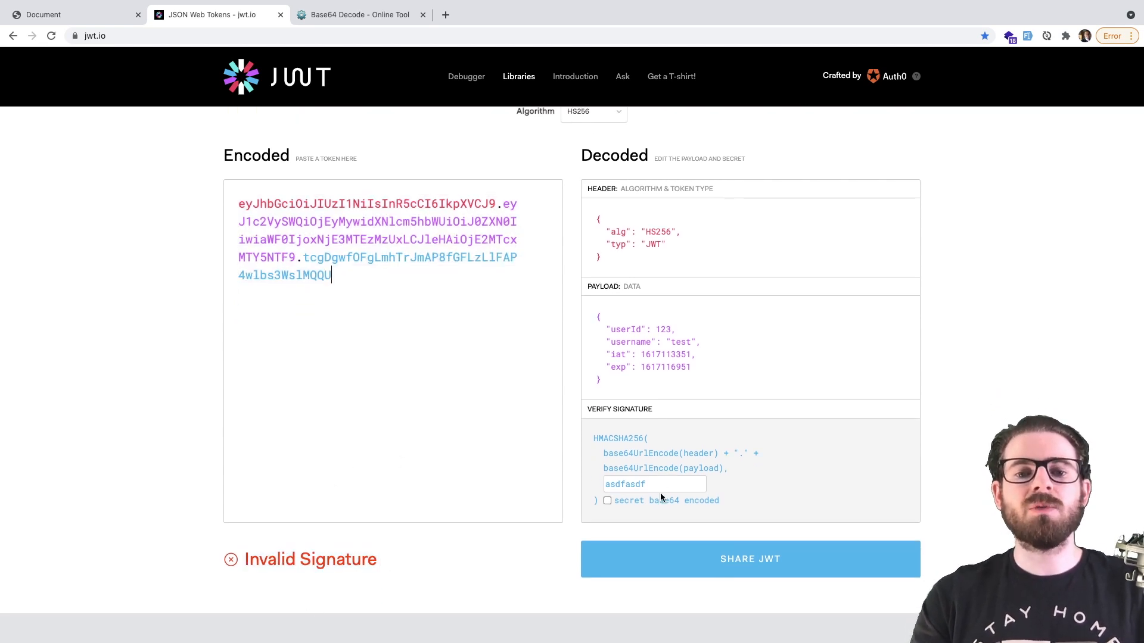
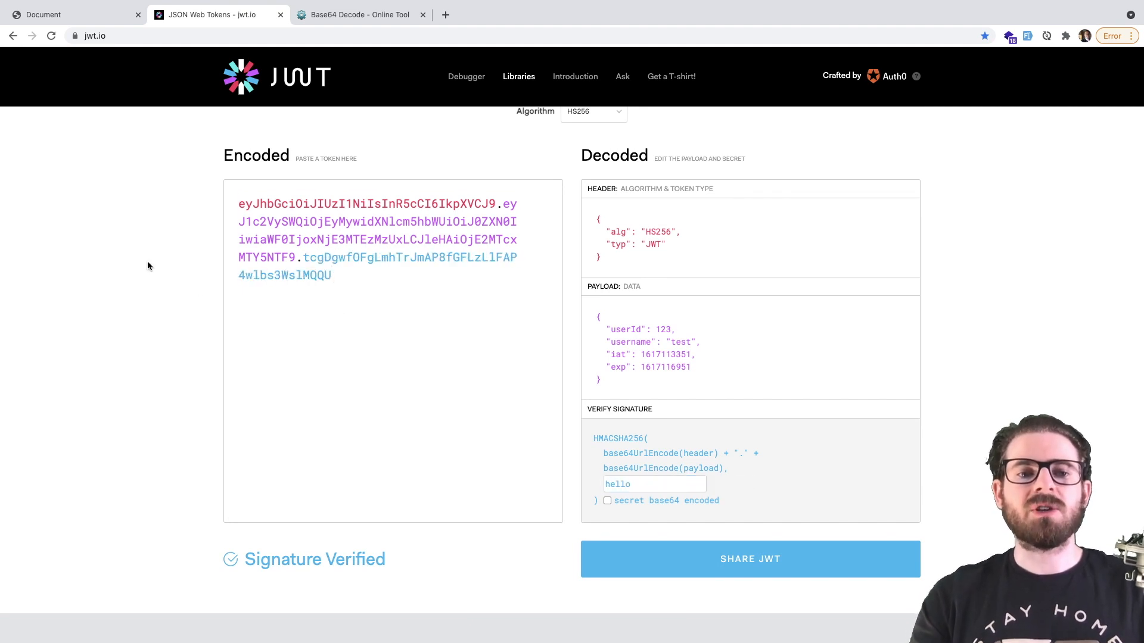
Step: Enter the secret hello so the signature verifies, then select the whole encoded token
mouse_move(443, 534)
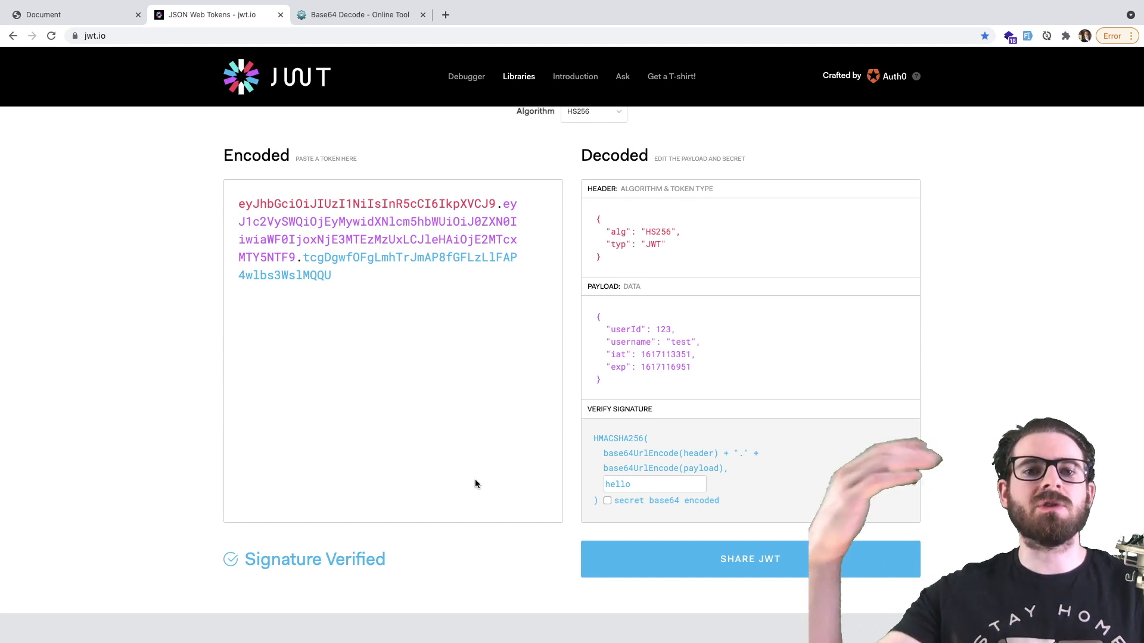
double_click(617, 484)
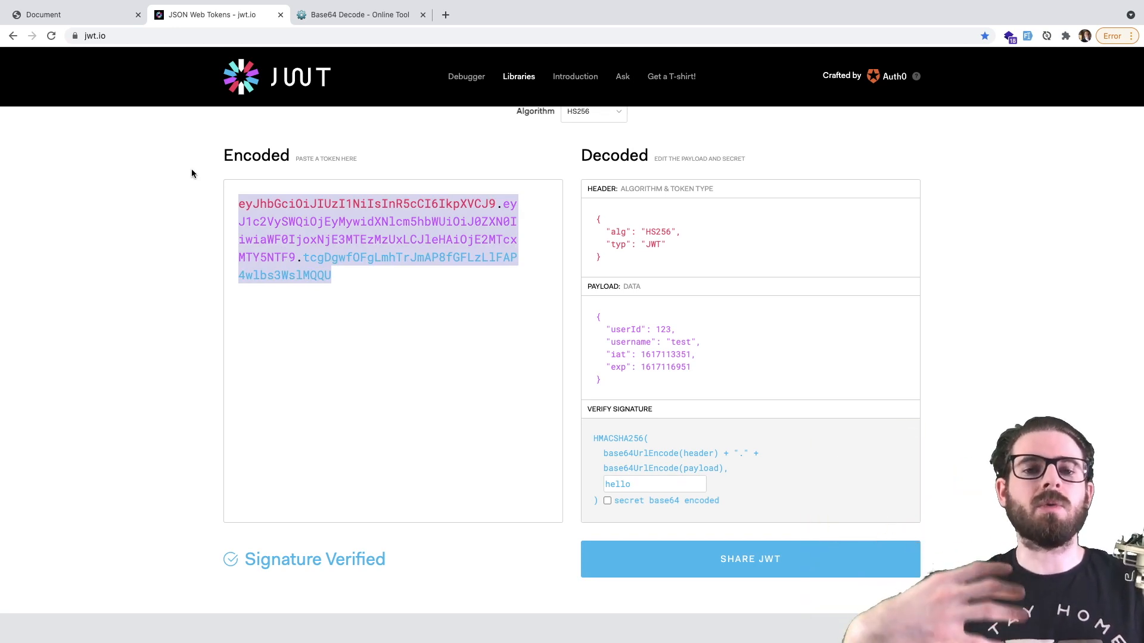
click(443, 348)
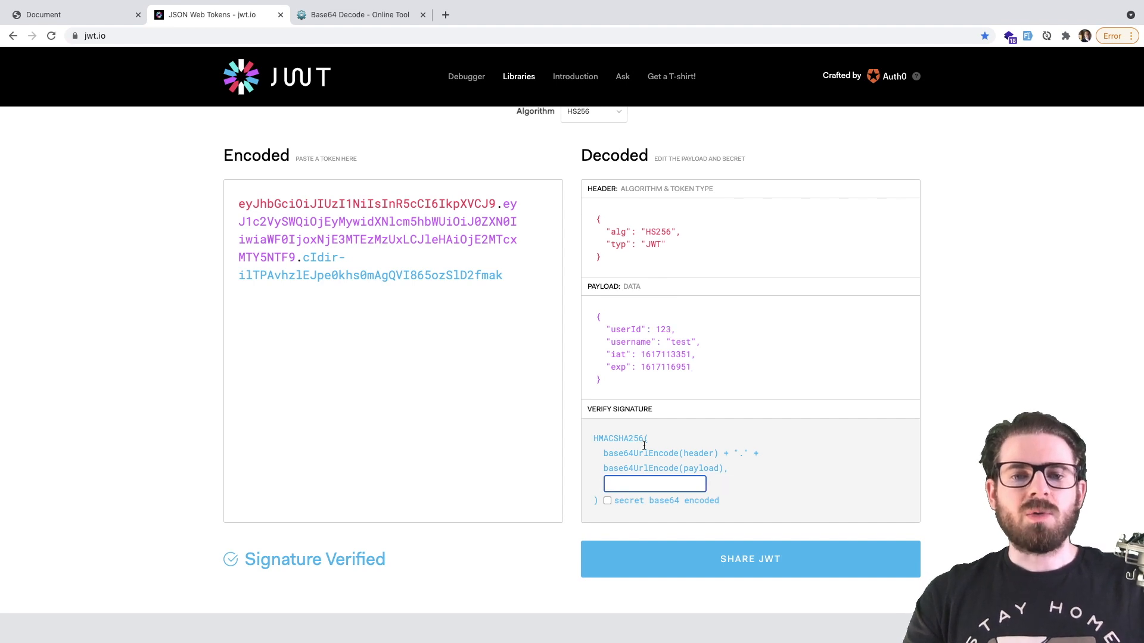
text(asdfasdf)
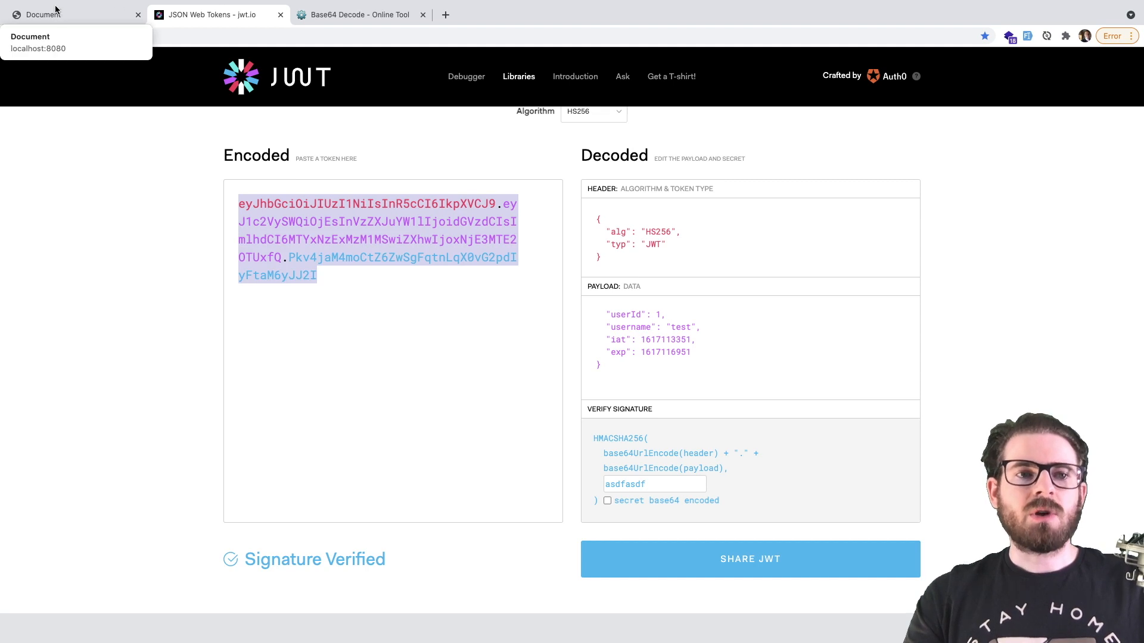
Step: Request /add with the tampered token cookie and watch it redirect to login in Network
click(46, 15)
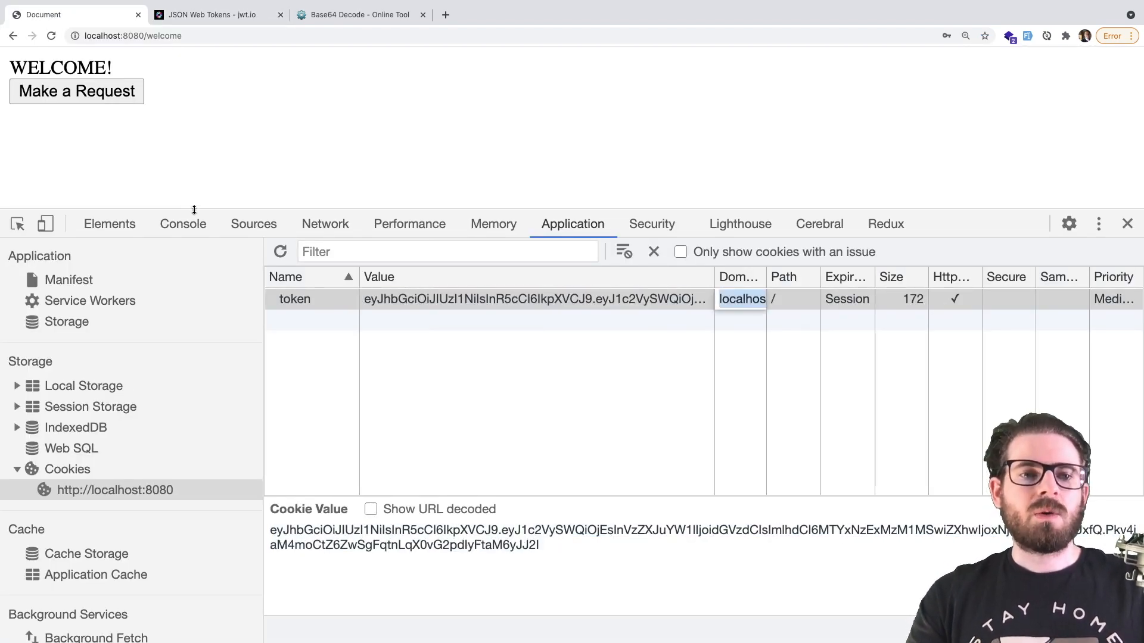
click(324, 224)
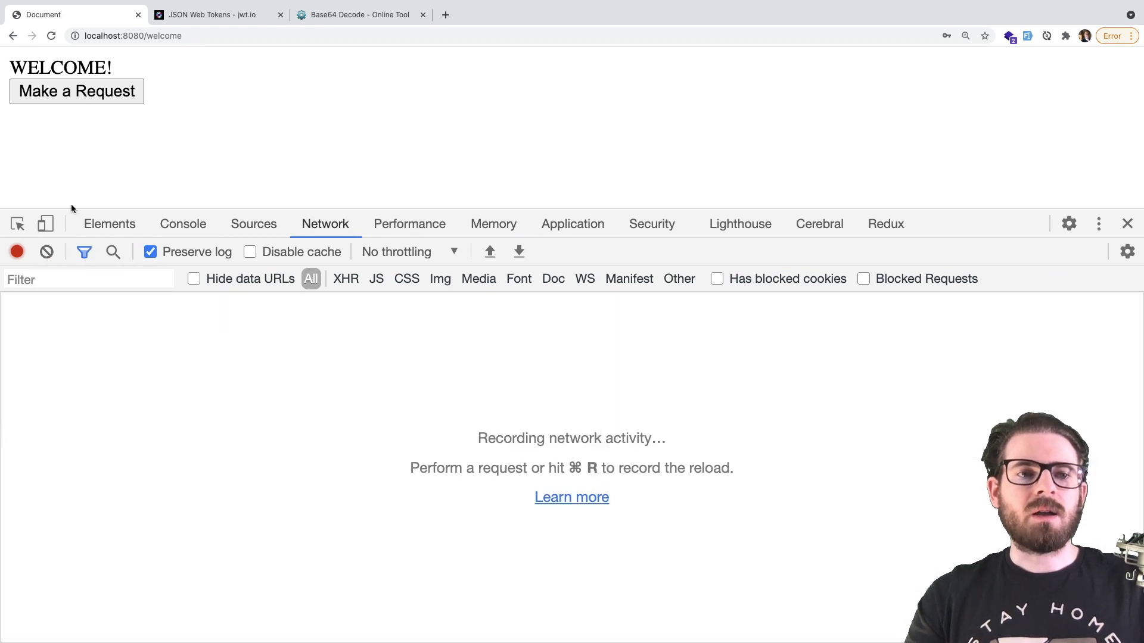
click(76, 91)
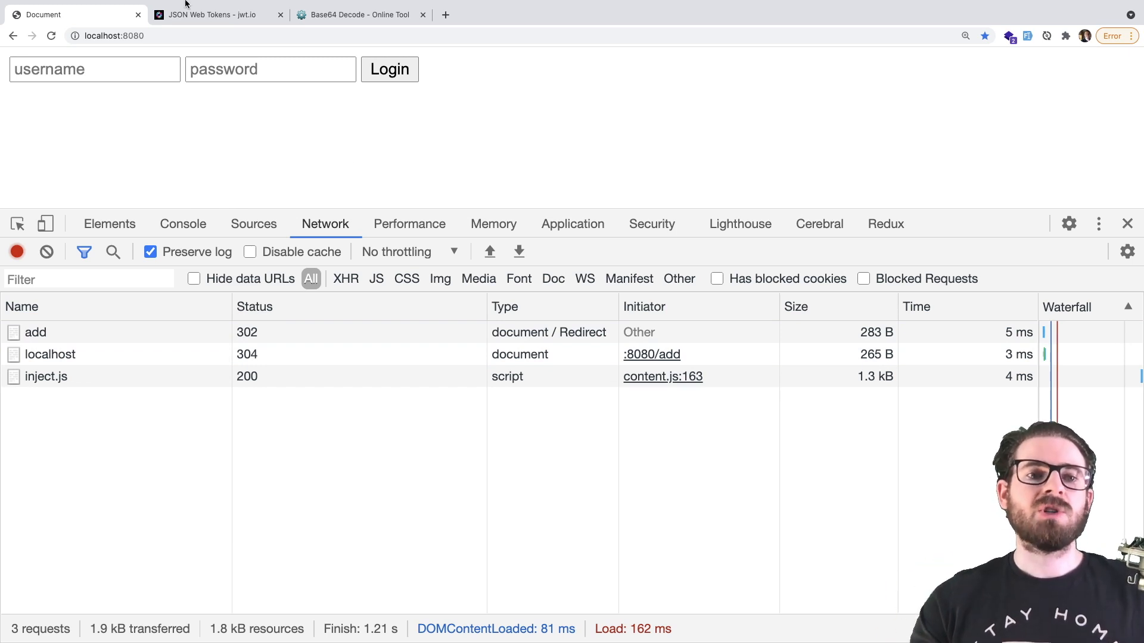
click(208, 14)
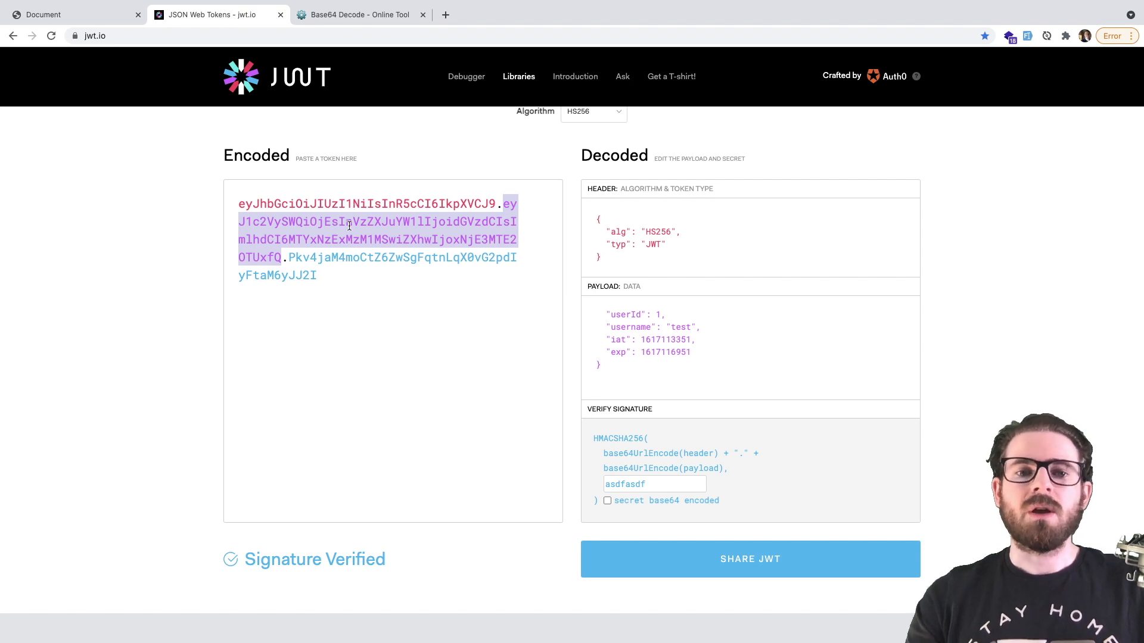
mouse_move(352, 16)
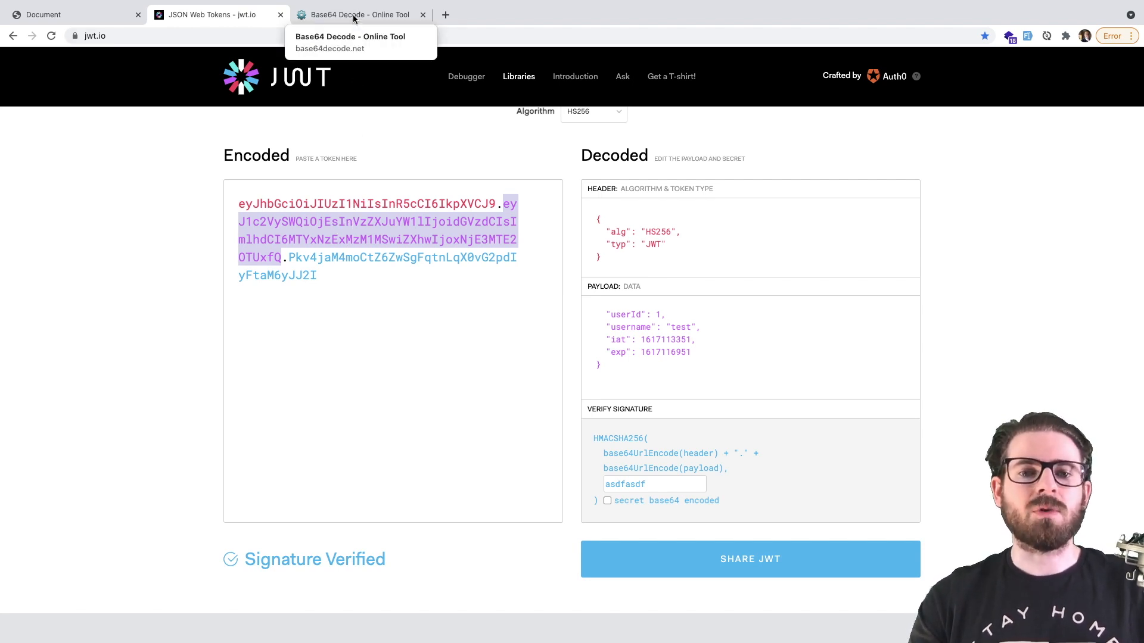
Step: Decode the payload segment on base64decode.net into plain JSON with userId 1, username test, iat, exp
click(358, 14)
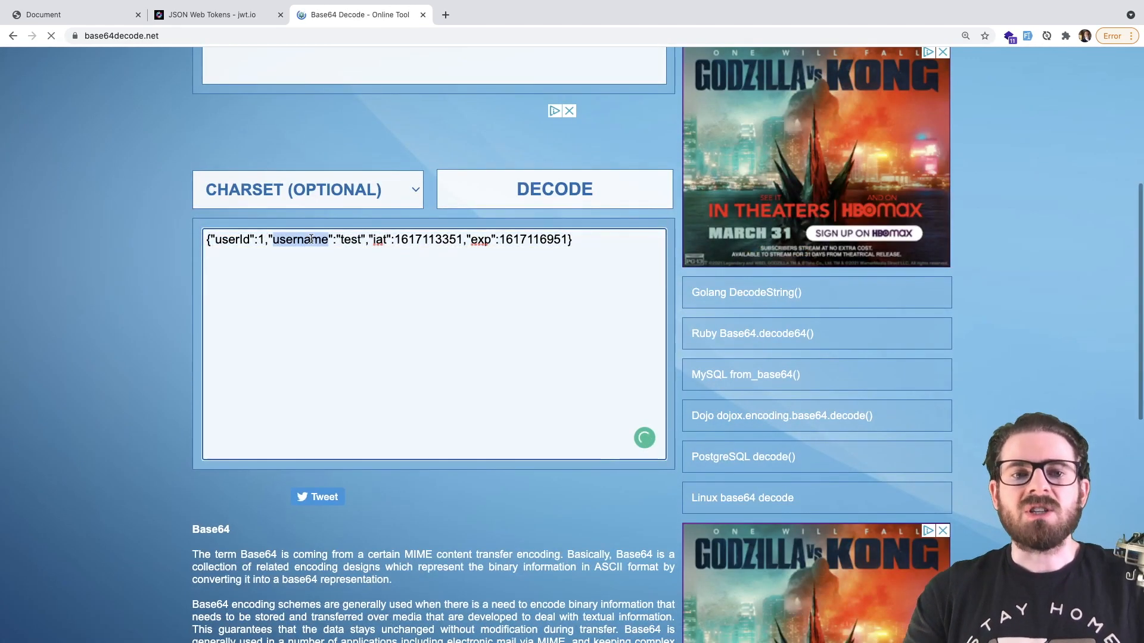
mouse_move(200, 13)
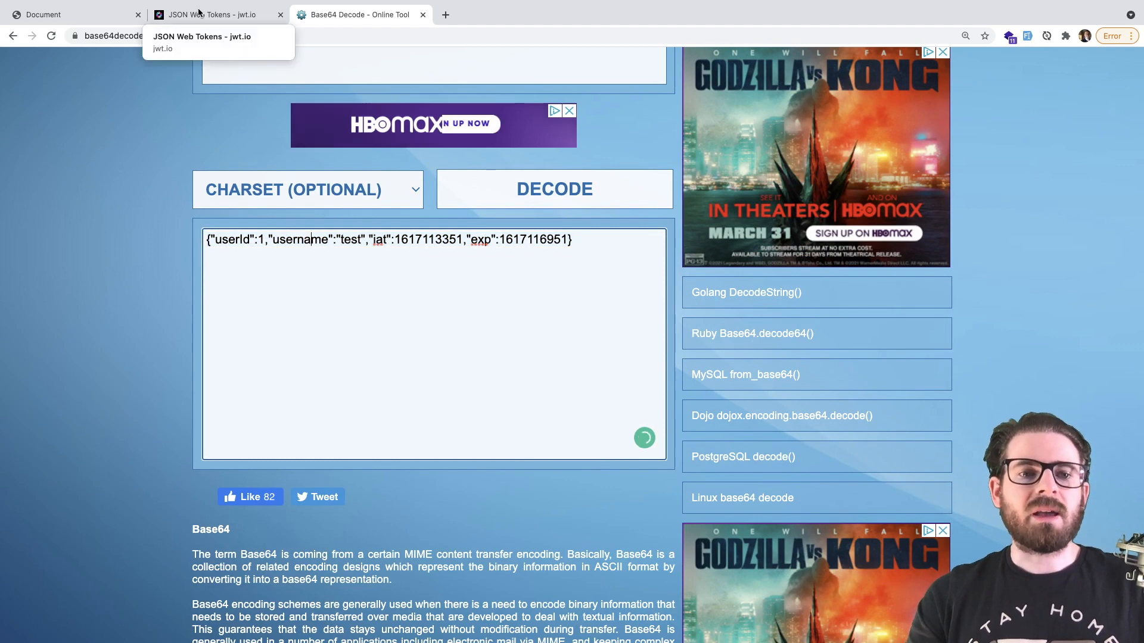
click(203, 14)
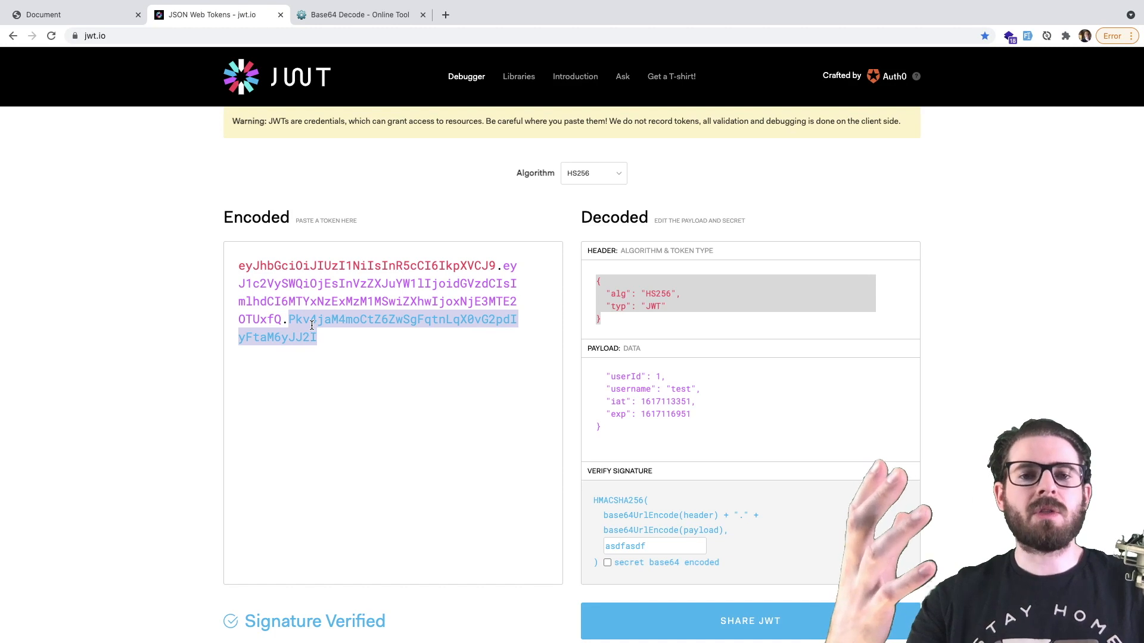
Step: Show cookieJwtAuth.js, the middleware verifying the token cookie with MY_SECRET
click(339, 338)
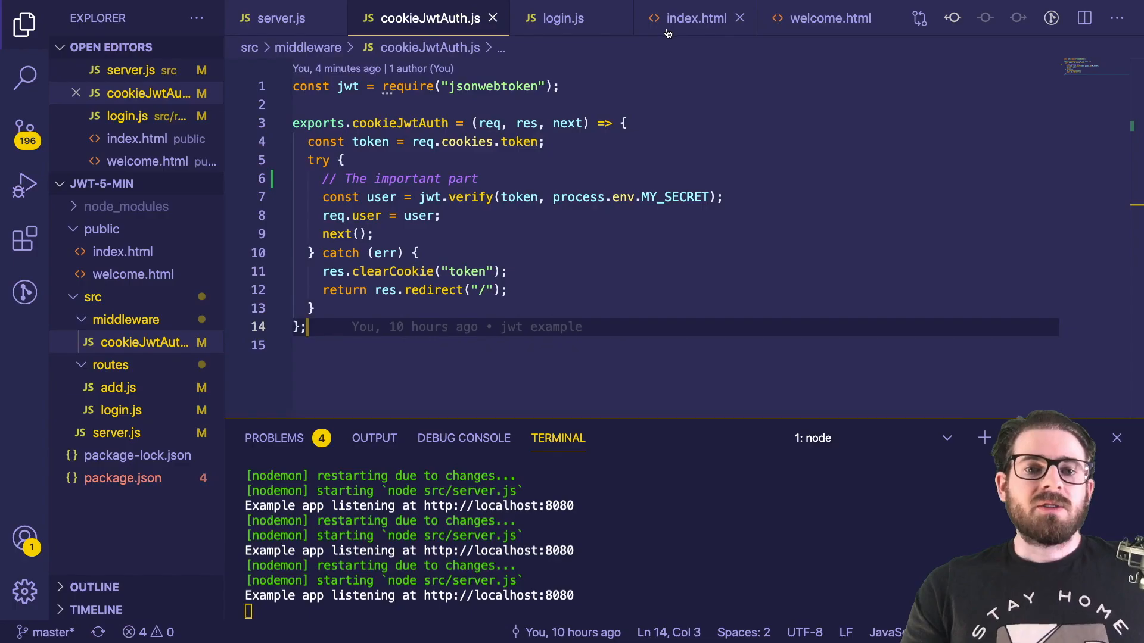
click(606, 123)
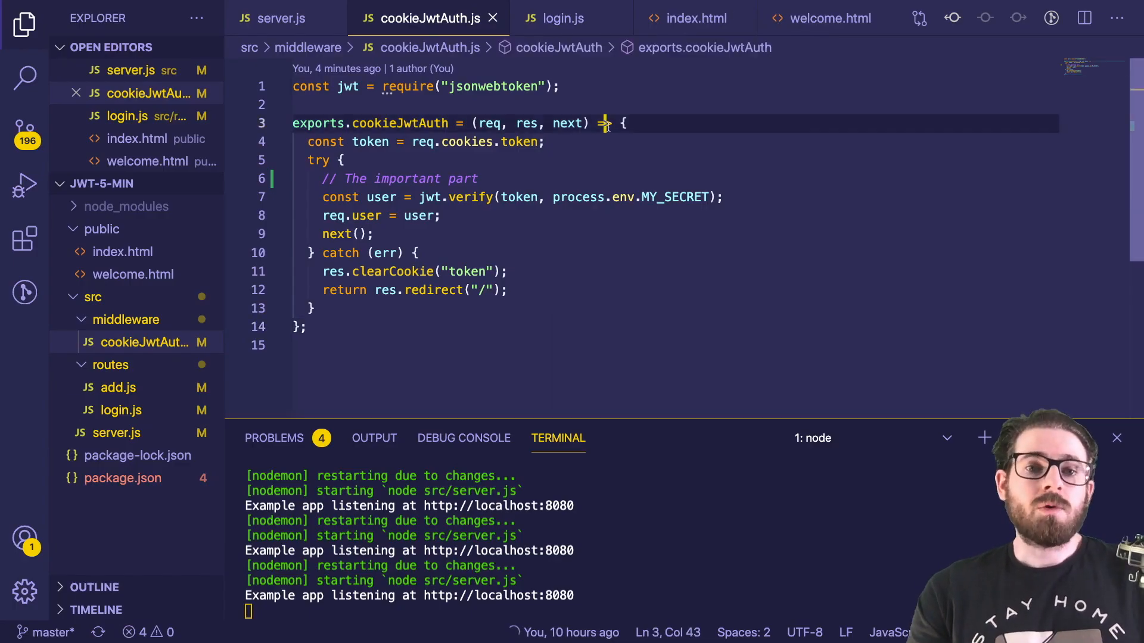